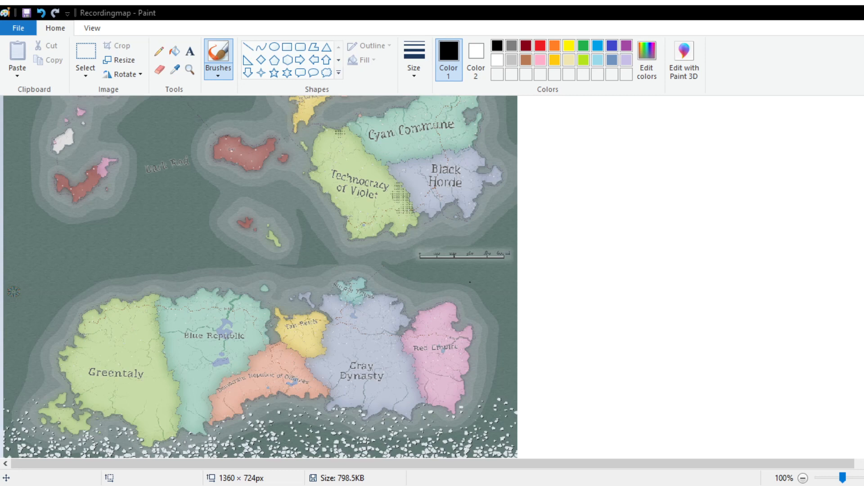
mouse_move(494, 299)
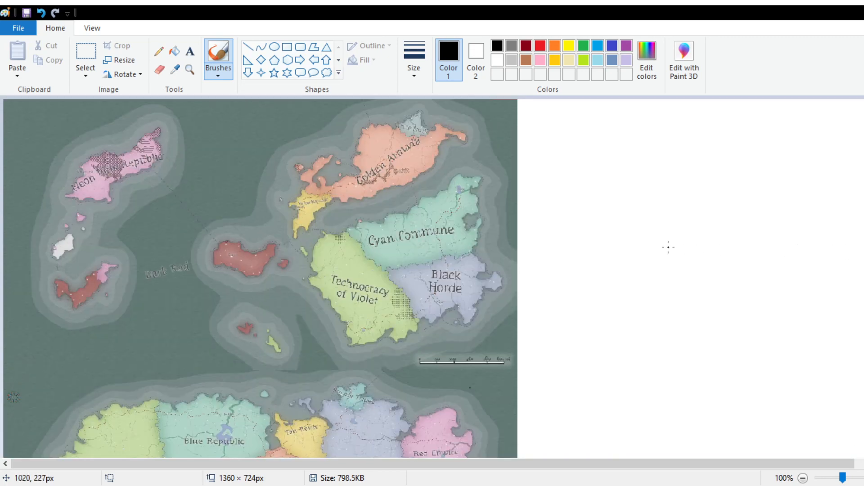
Scroll the canvas to bring the northern Golden Armada and Cyan Commune lands into view.
scroll(down, 3)
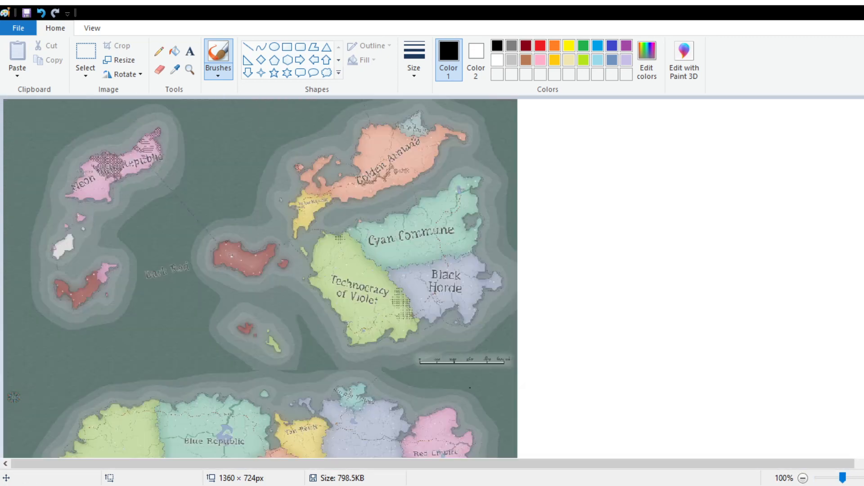
mouse_move(696, 282)
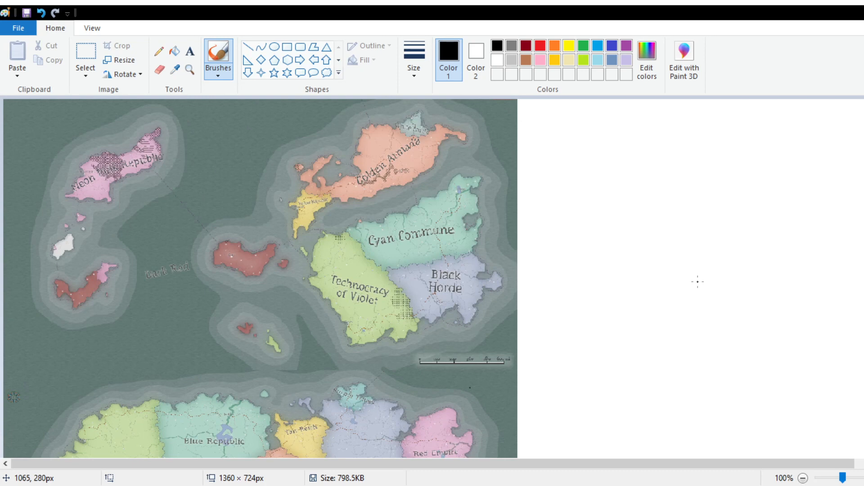
mouse_move(635, 272)
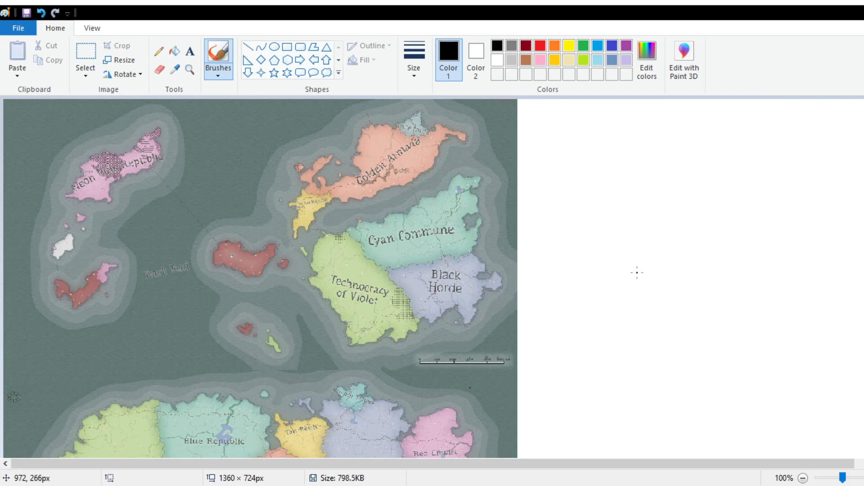
mouse_move(506, 252)
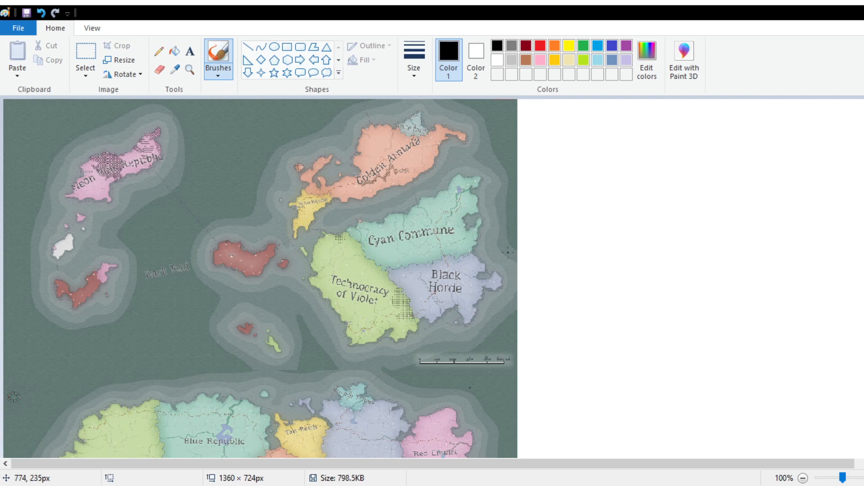
scroll(down, 3)
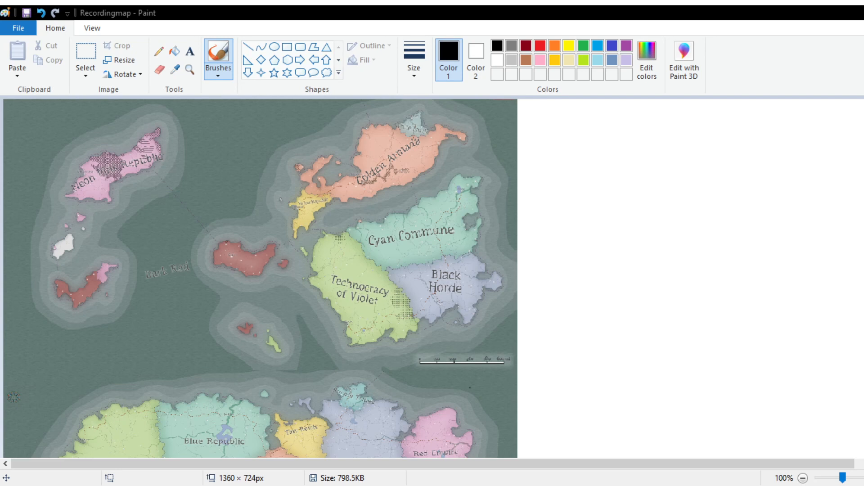
mouse_move(268, 242)
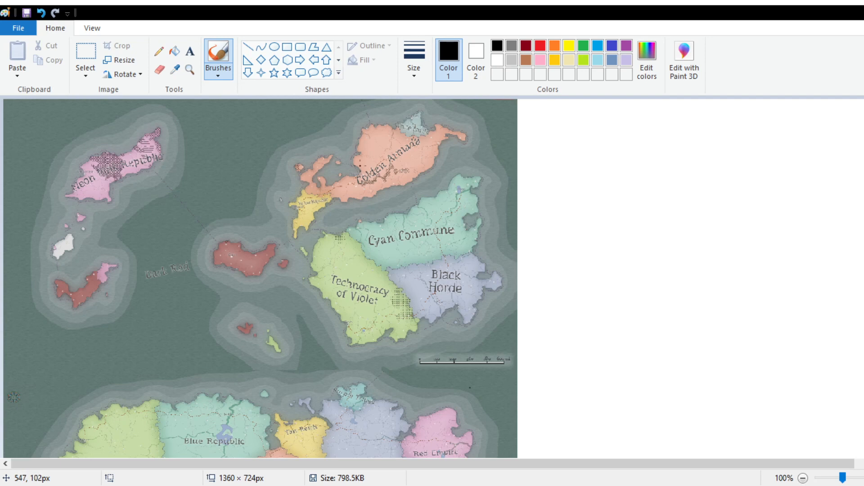
mouse_move(353, 165)
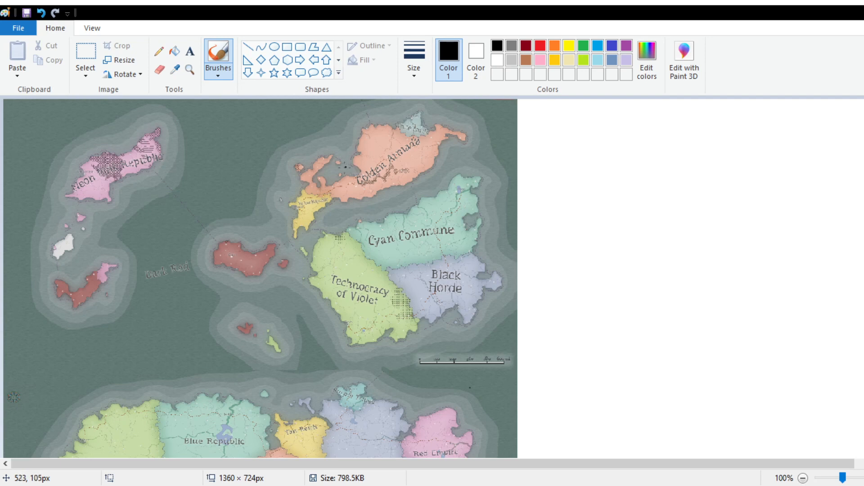
mouse_move(183, 229)
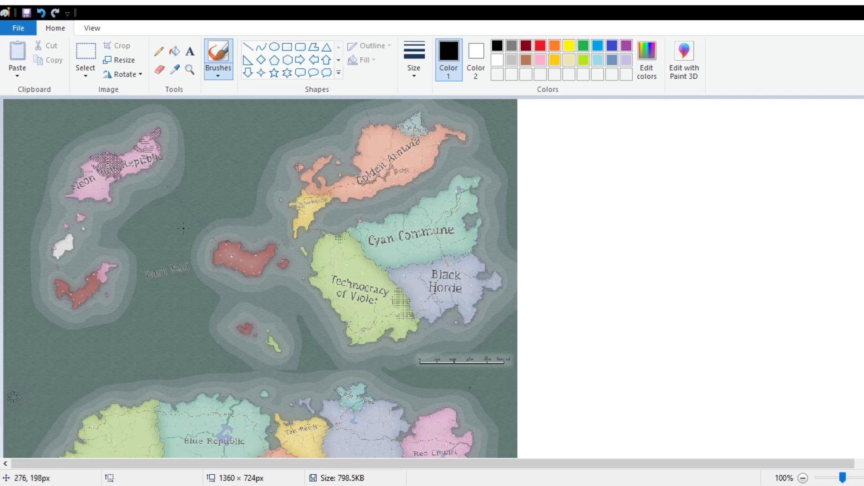
mouse_move(441, 255)
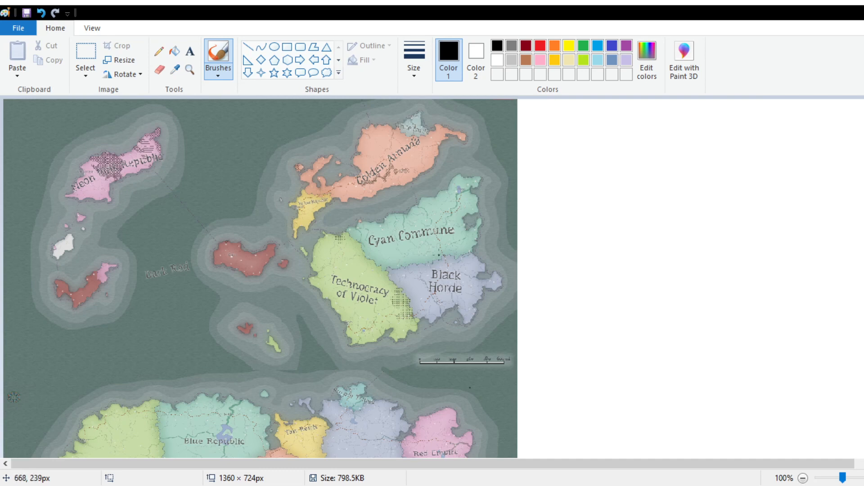
mouse_move(302, 242)
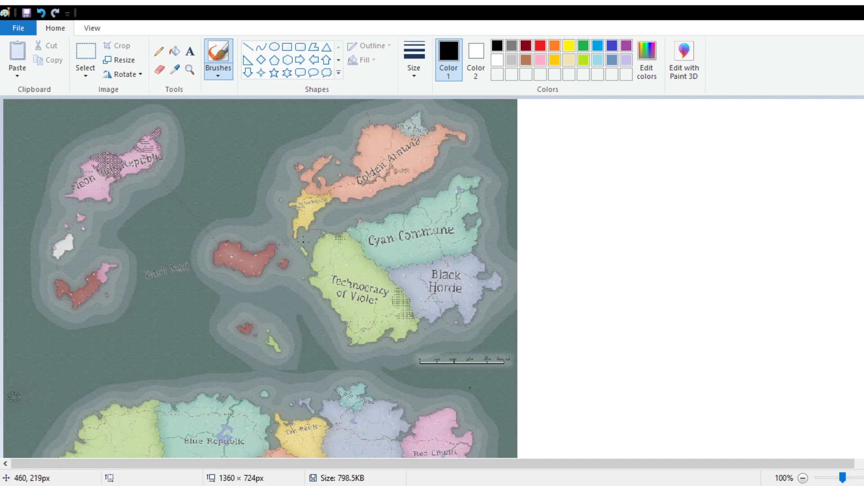
mouse_move(176, 203)
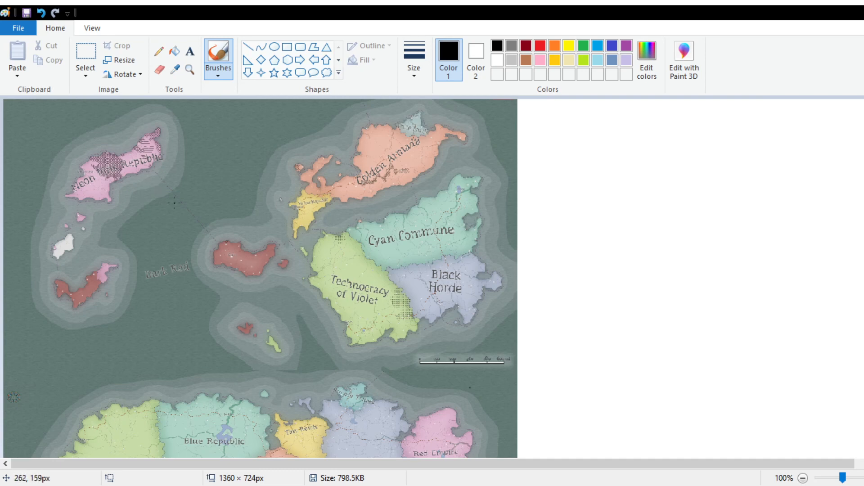
mouse_move(189, 253)
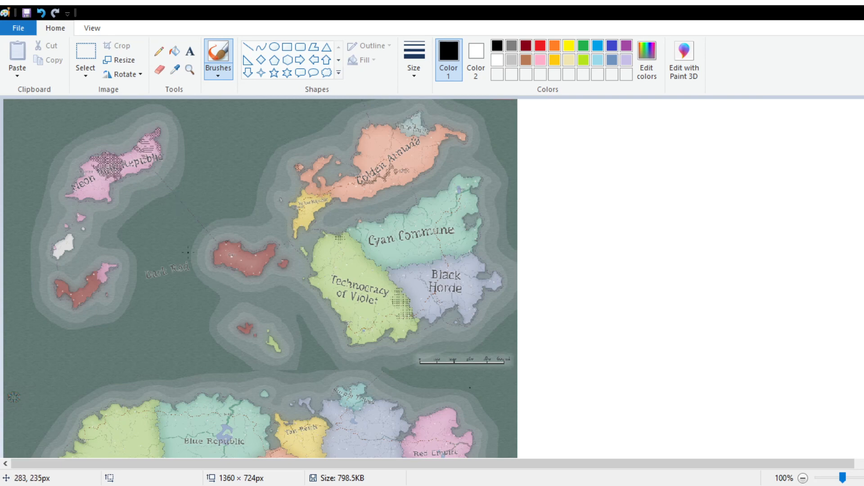
mouse_move(88, 173)
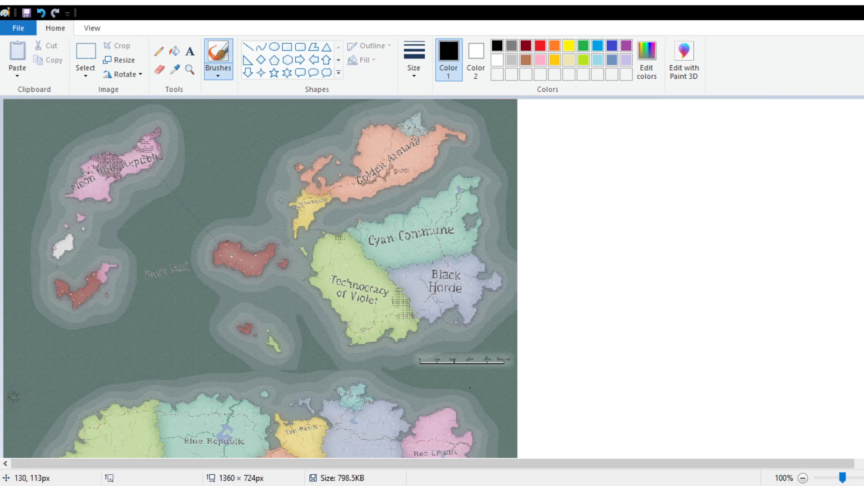
mouse_move(115, 220)
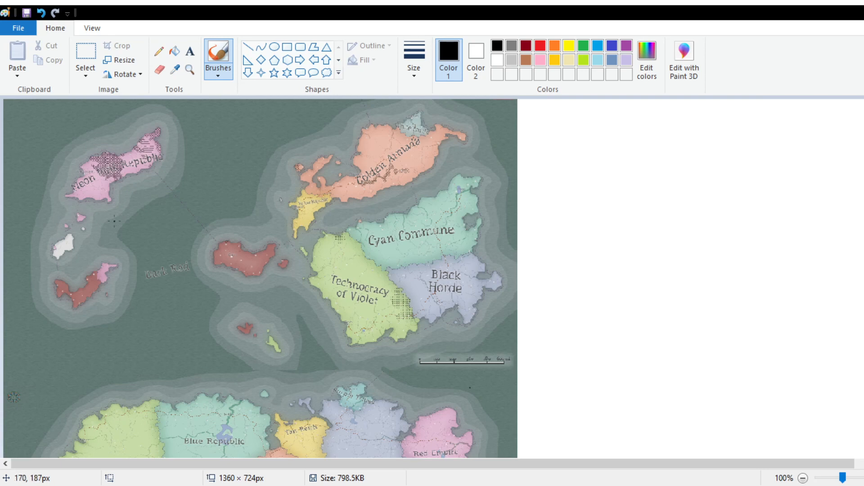
mouse_move(165, 211)
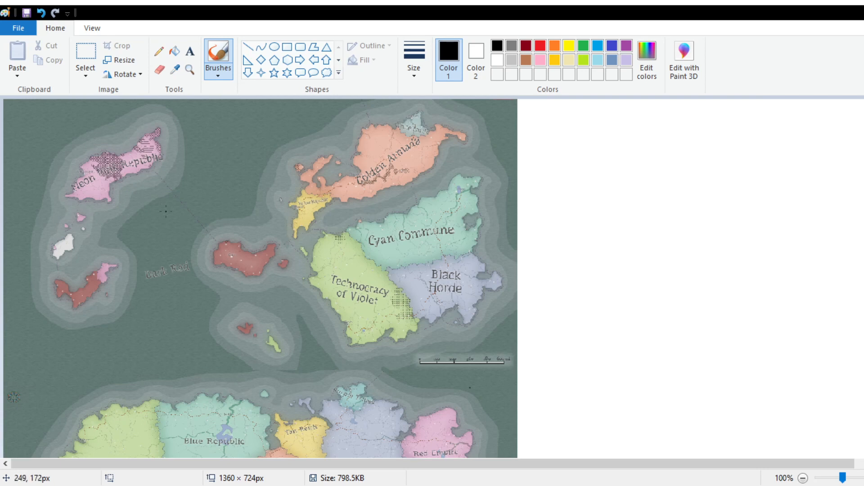
mouse_move(127, 187)
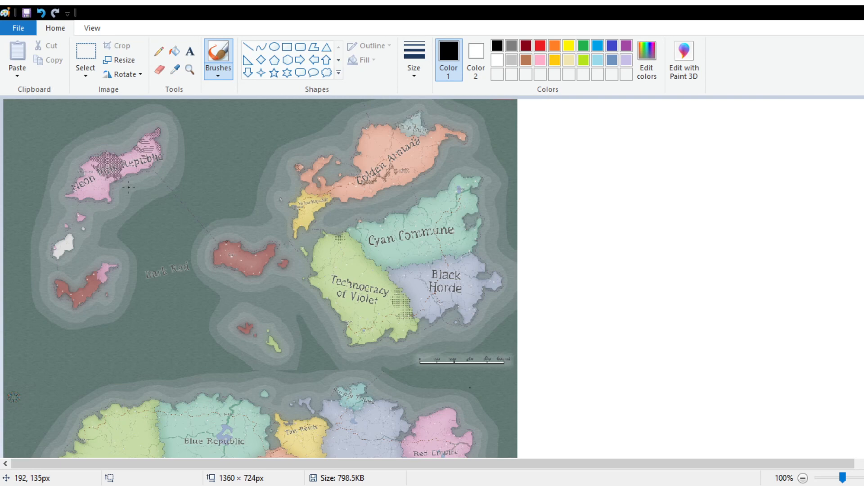
mouse_move(117, 214)
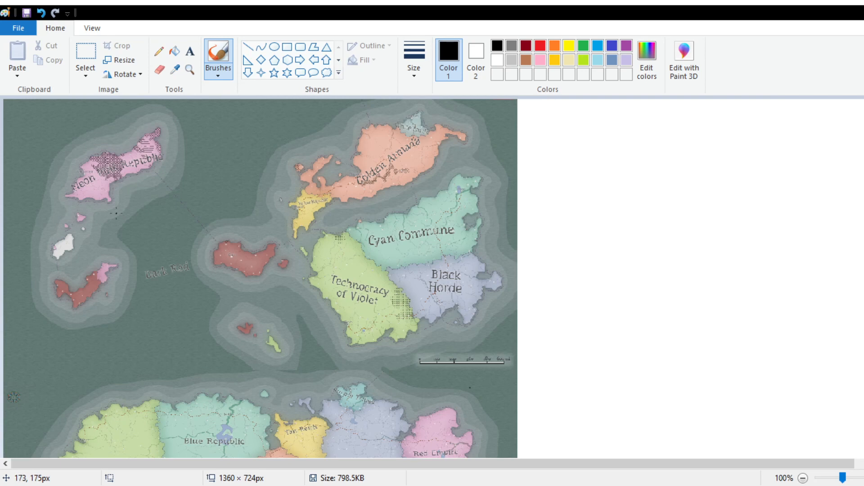
mouse_move(317, 263)
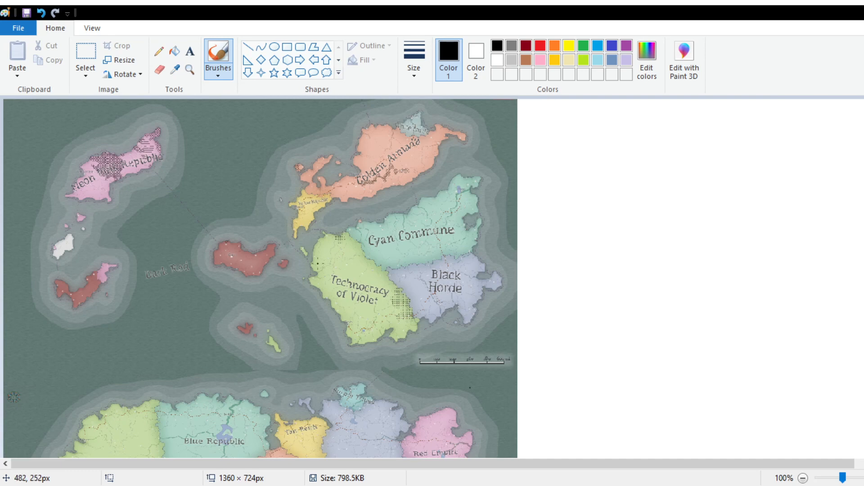
mouse_move(317, 263)
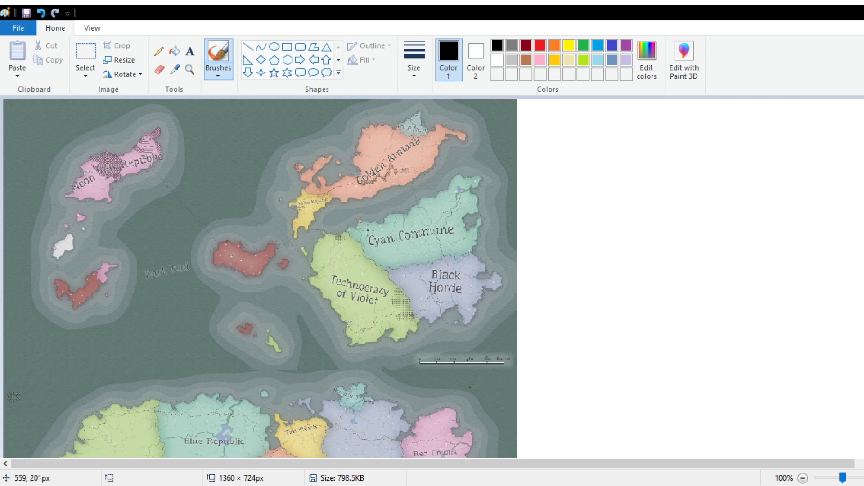
mouse_move(391, 191)
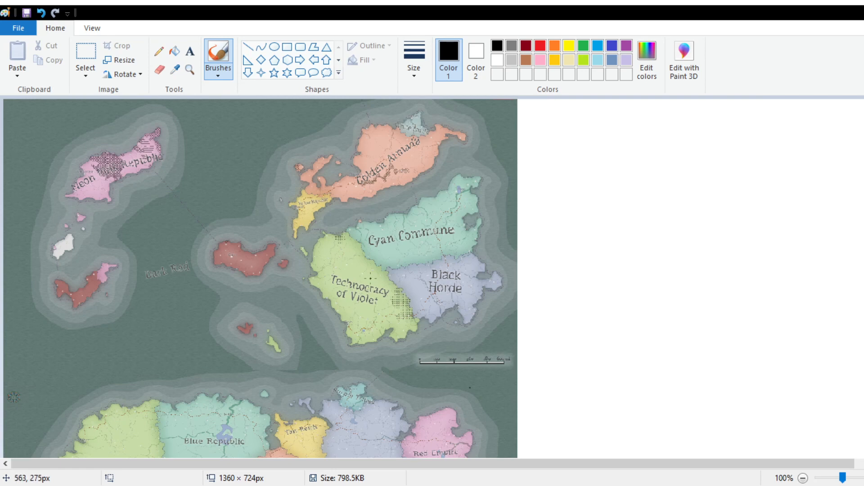
mouse_move(331, 165)
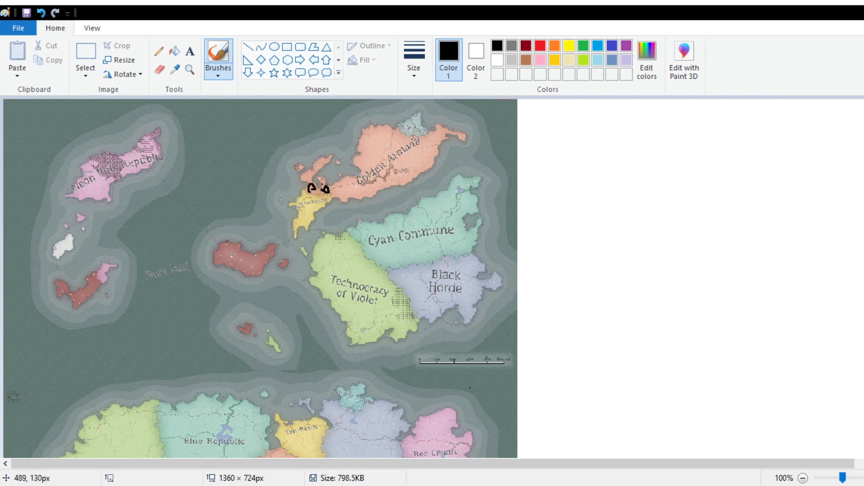
mouse_move(366, 168)
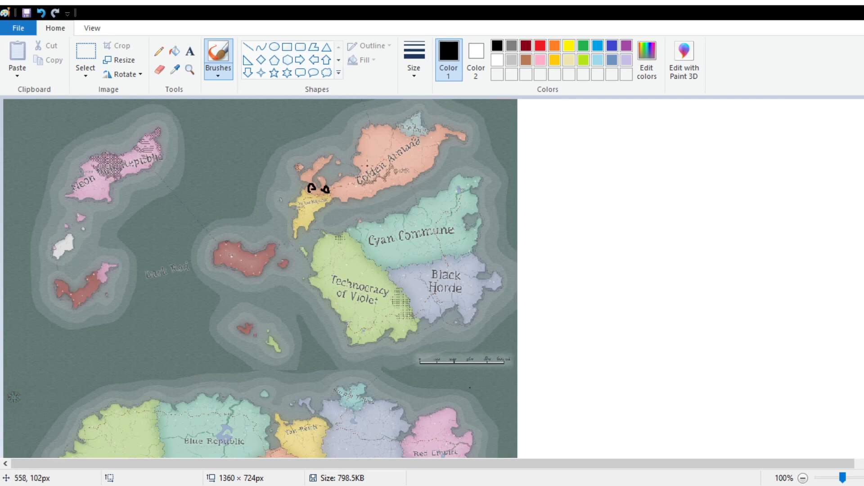
mouse_move(342, 186)
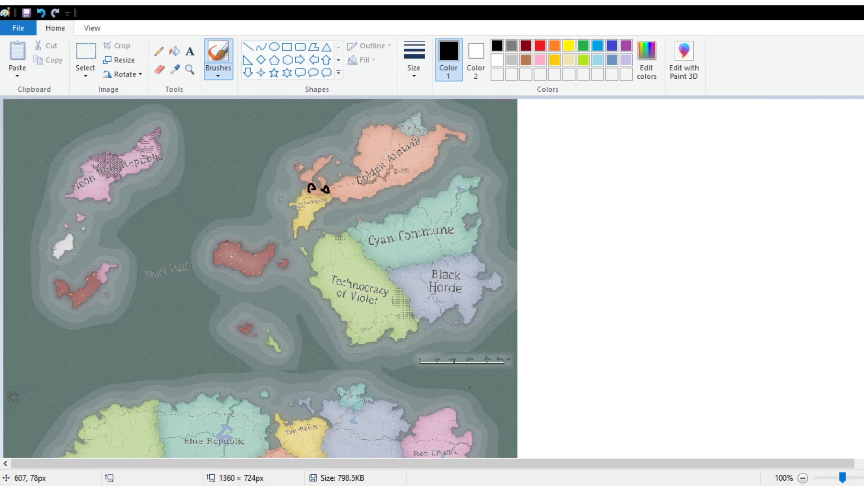
mouse_move(411, 131)
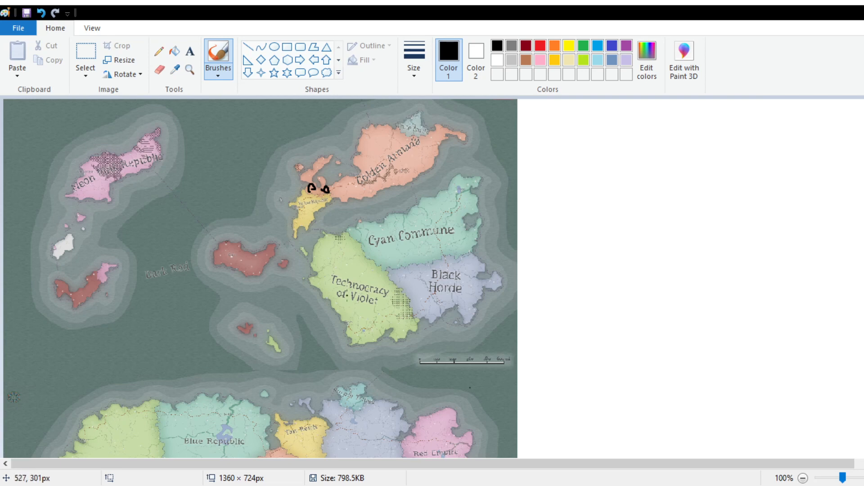
mouse_move(480, 299)
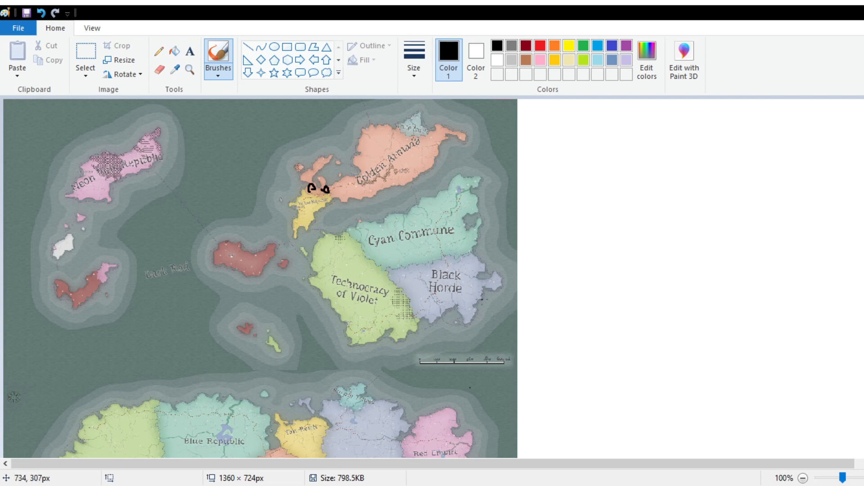
mouse_move(290, 200)
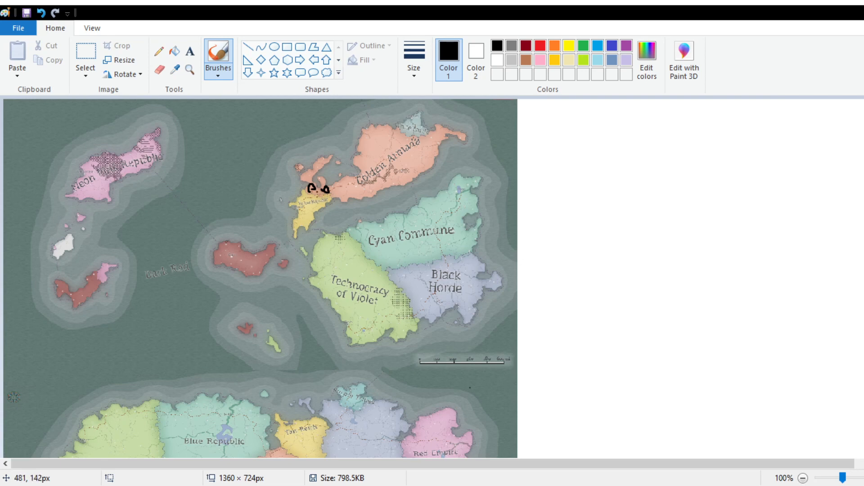
mouse_move(314, 190)
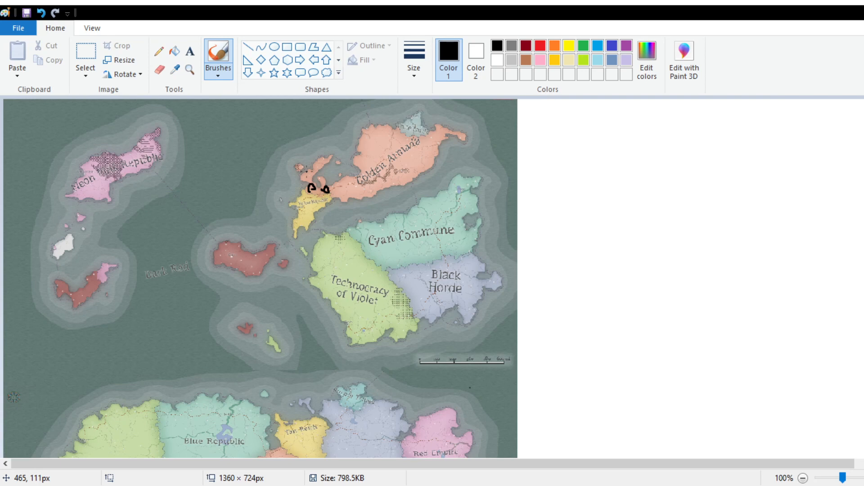
mouse_move(265, 129)
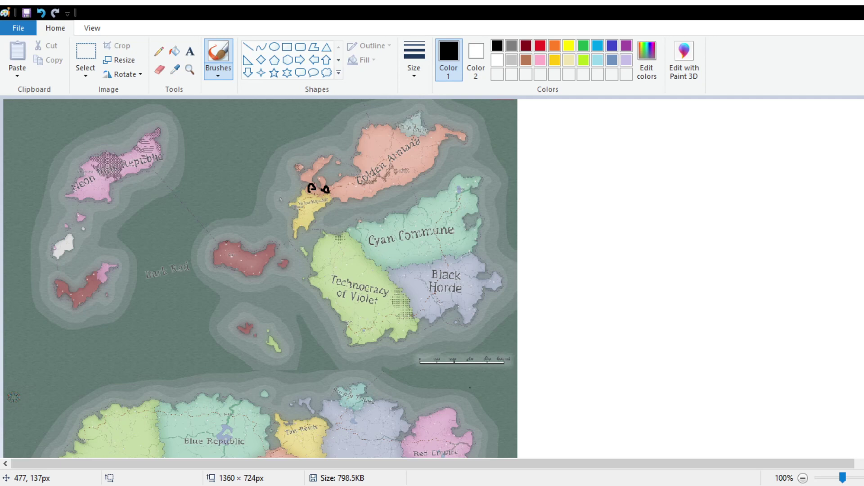
Brush black marks onto the small yellow land, Cray Dynasty and Red Empire on the southern continent.
scroll(down, 3)
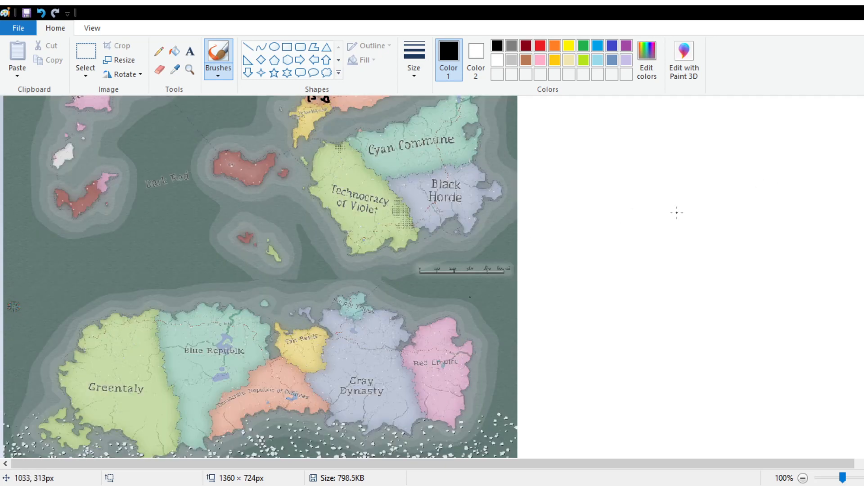
scroll(up, 3)
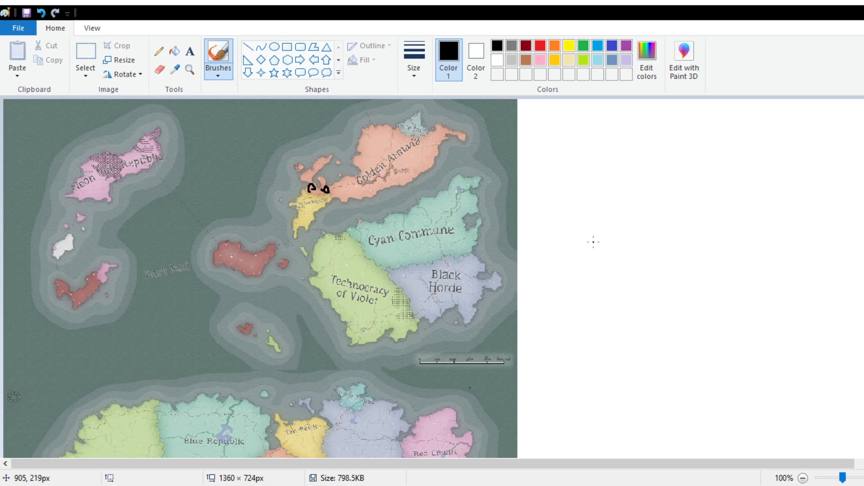
scroll(down, 3)
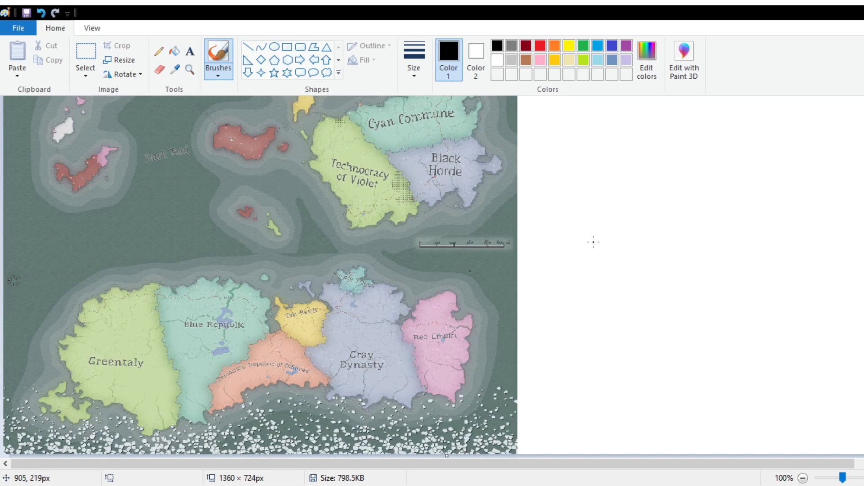
mouse_move(107, 335)
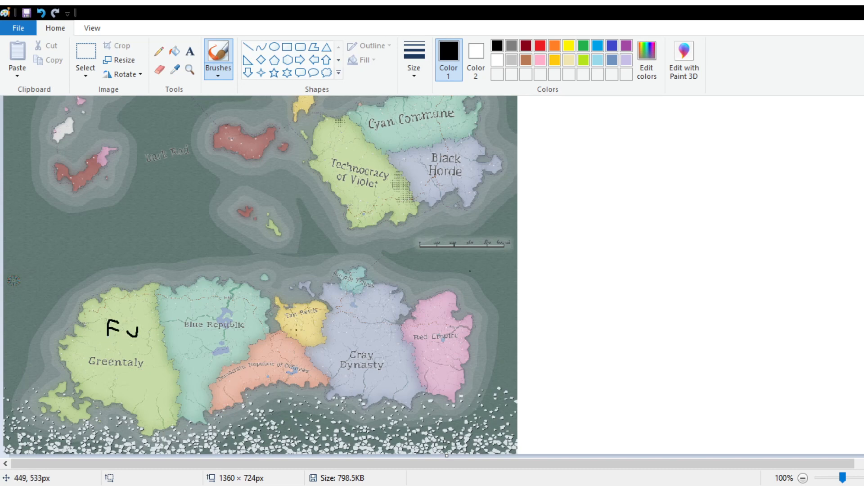
click(299, 329)
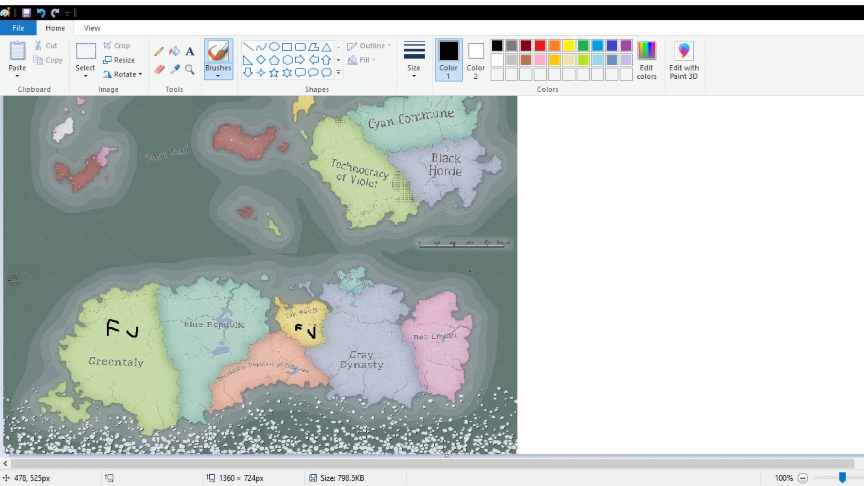
click(434, 353)
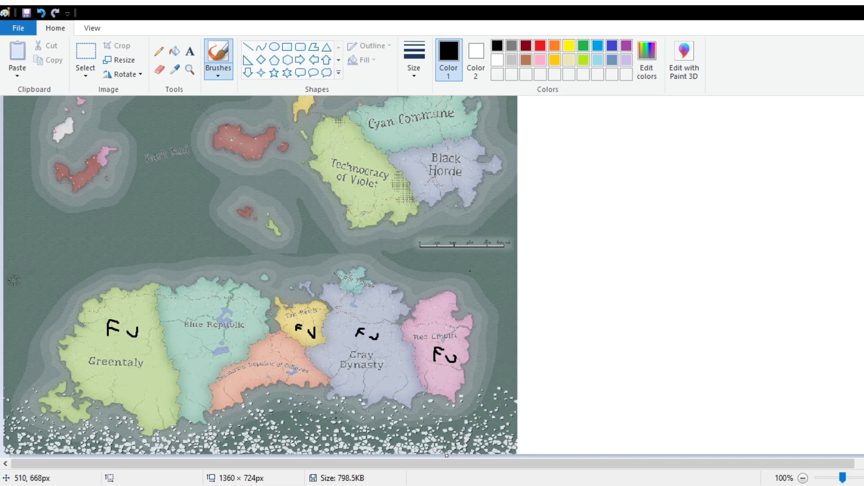
mouse_move(147, 294)
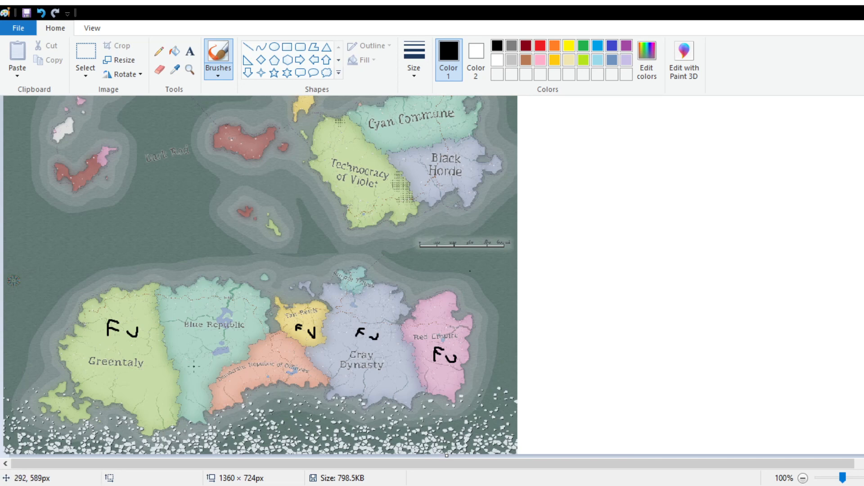
Hand-write black Axis labels over Blue Republic, the orange land and above the teal island, with a small circle below.
click(193, 357)
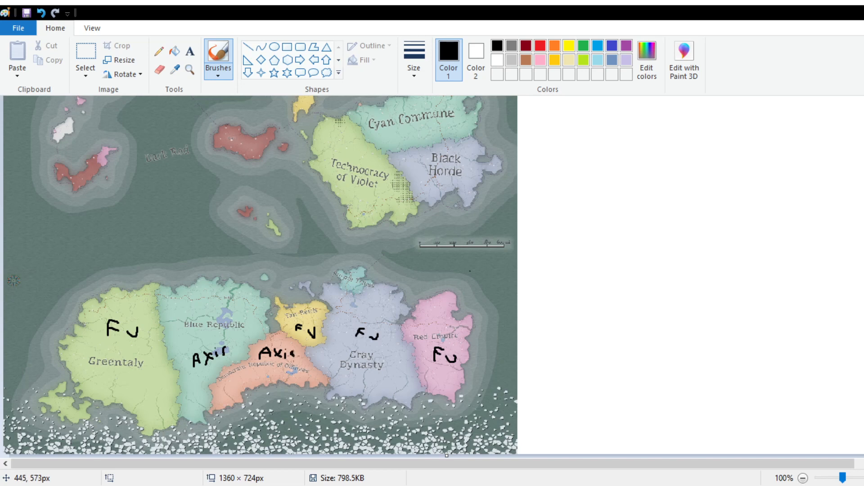
mouse_move(345, 260)
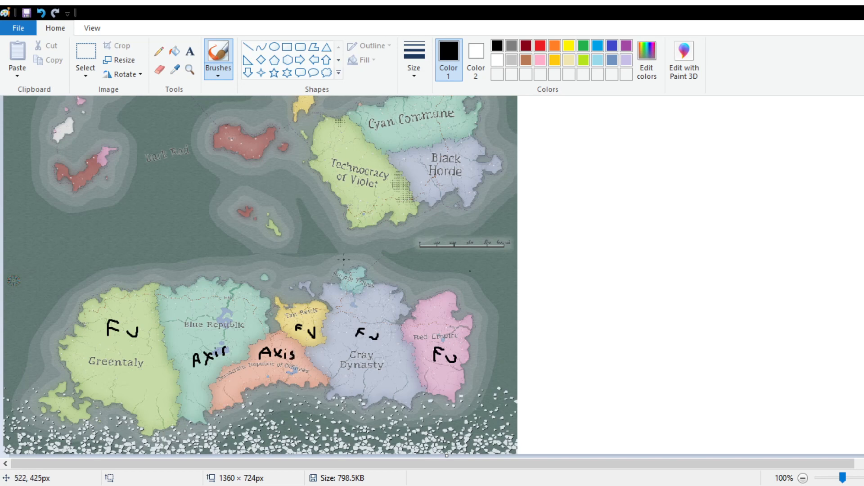
mouse_move(327, 279)
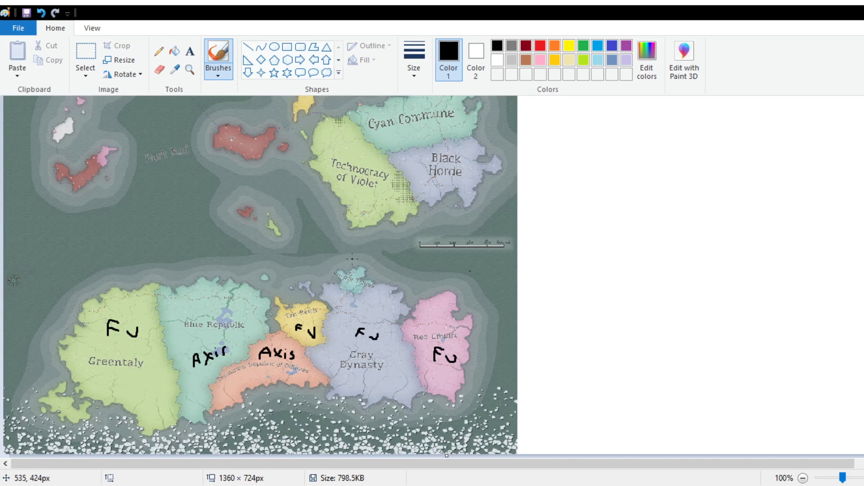
click(346, 261)
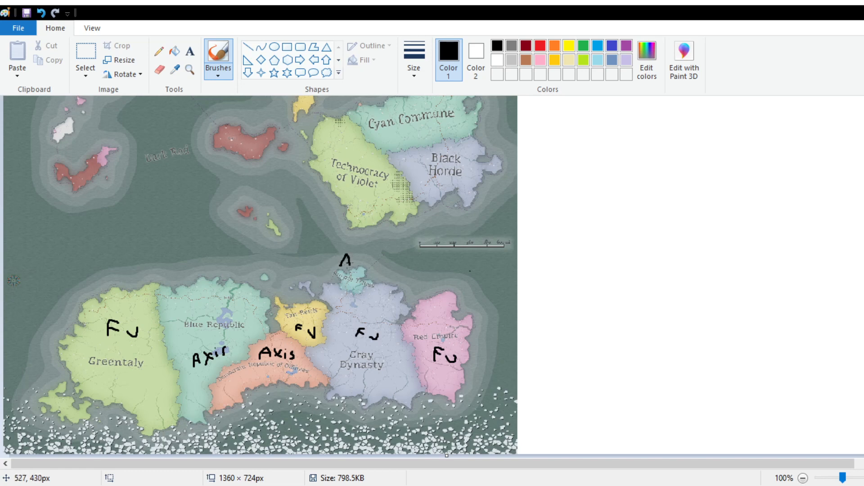
mouse_move(345, 259)
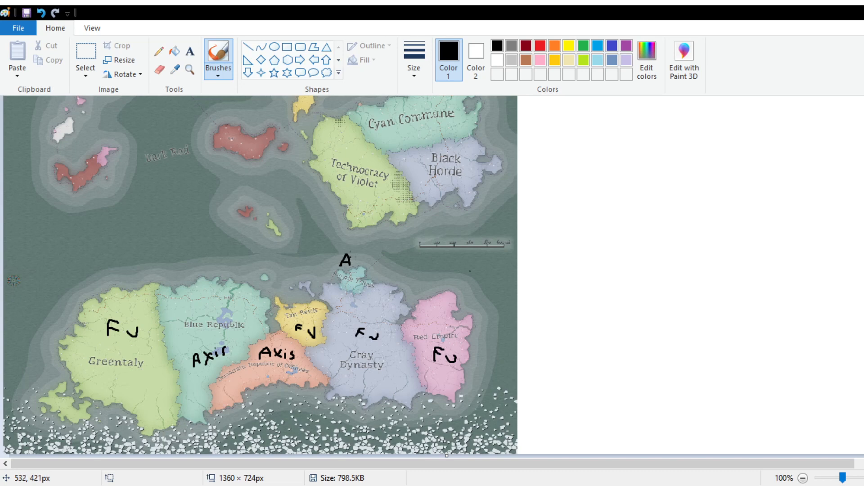
text(xi)
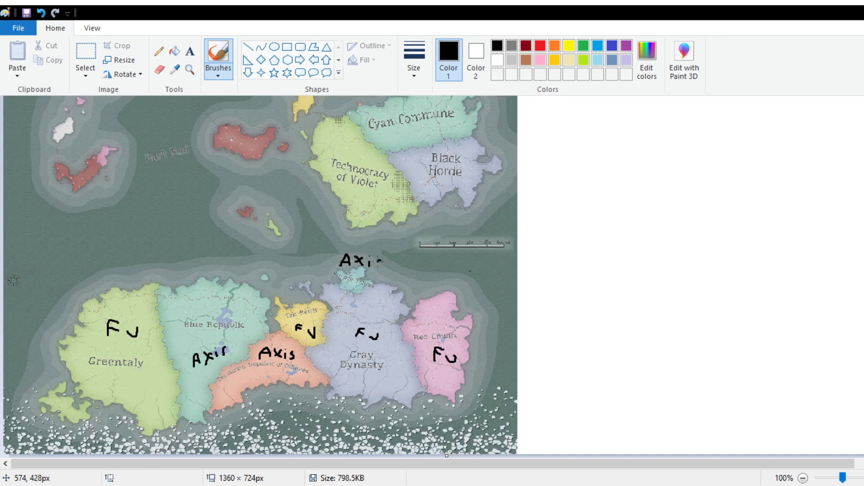
click(377, 268)
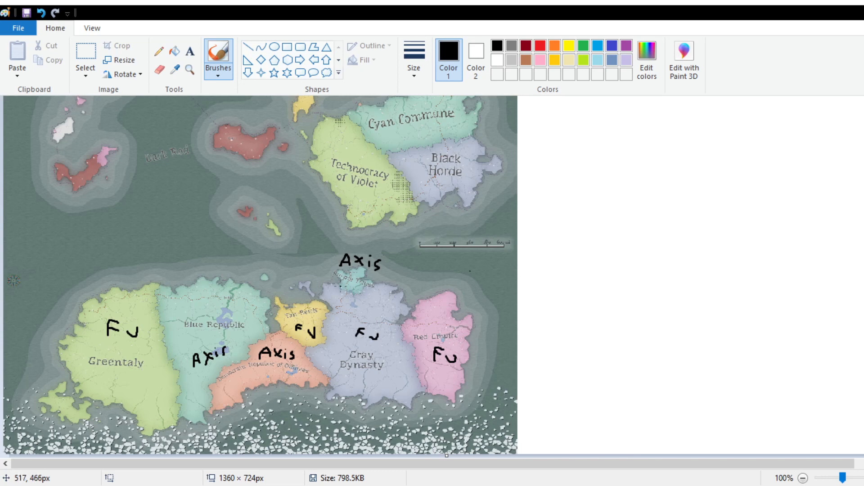
mouse_move(351, 291)
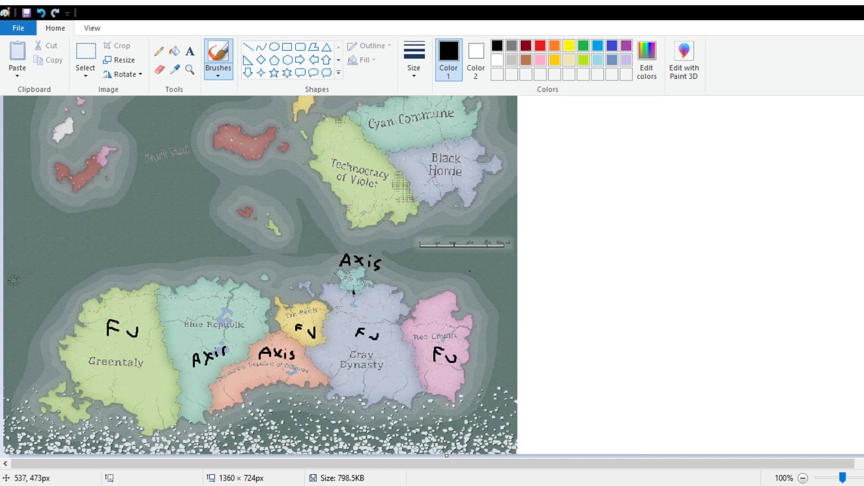
click(356, 289)
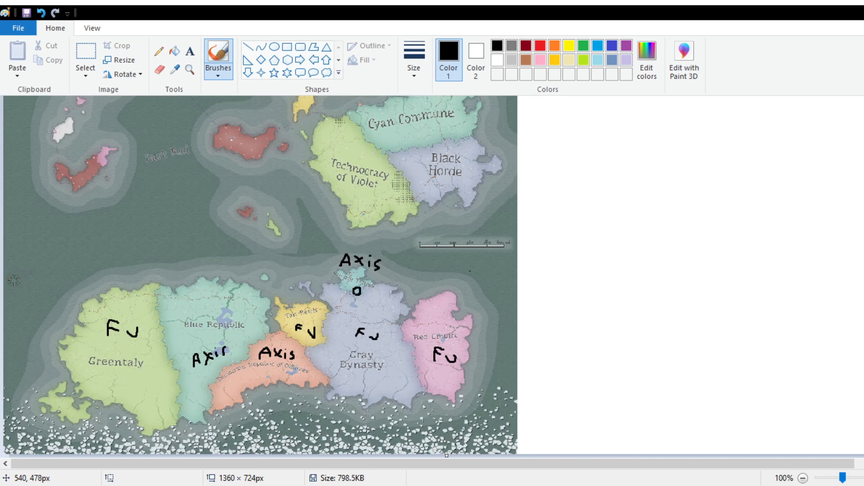
mouse_move(357, 291)
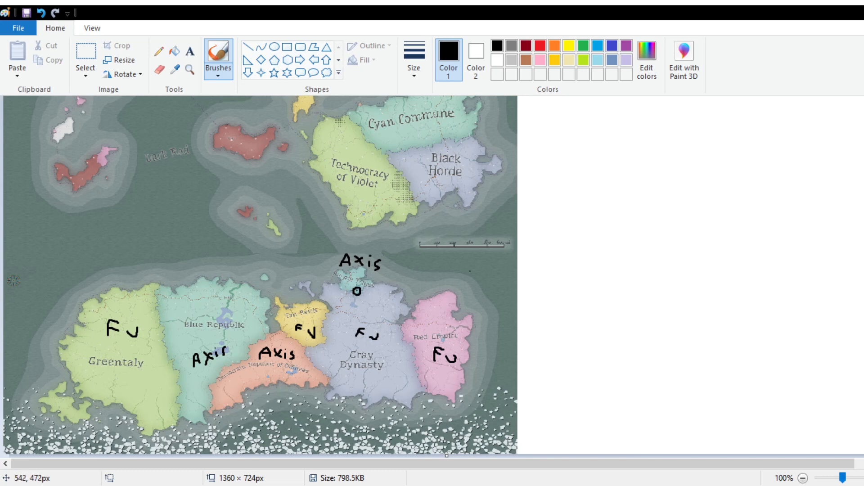
mouse_move(356, 292)
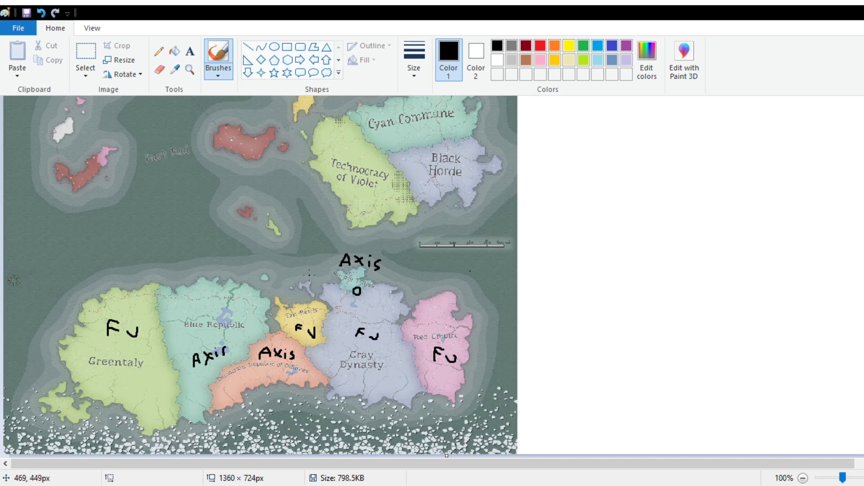
mouse_move(356, 289)
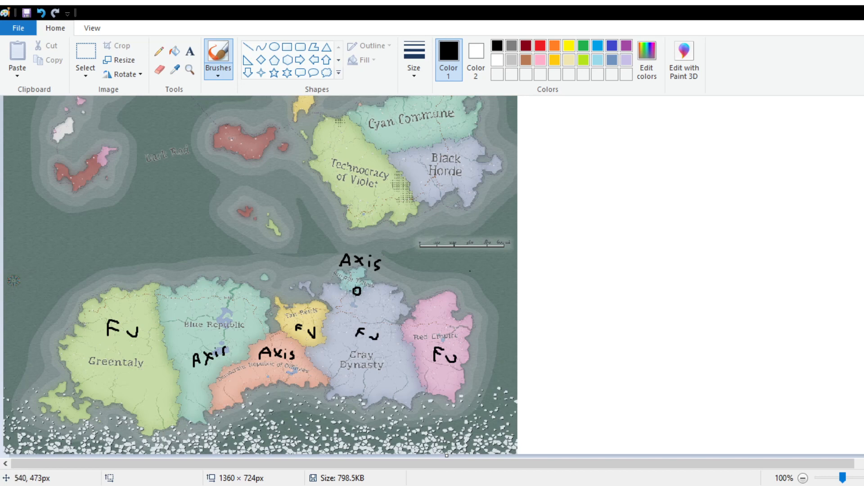
mouse_move(355, 289)
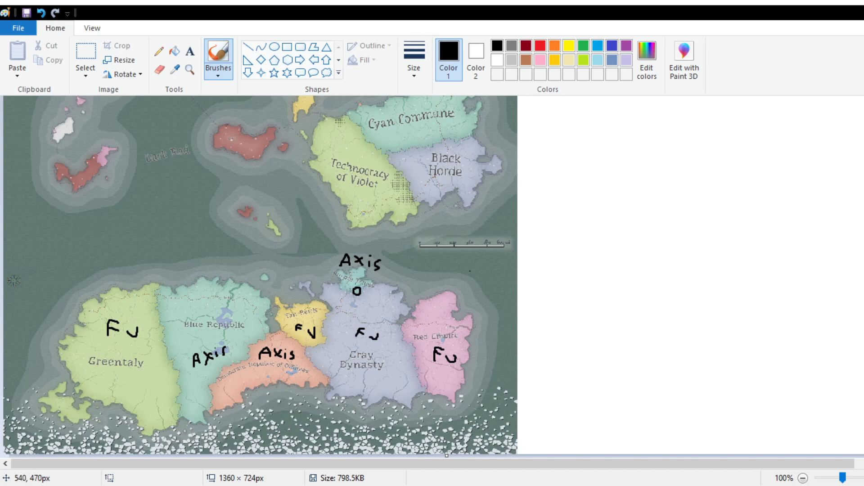
mouse_move(350, 280)
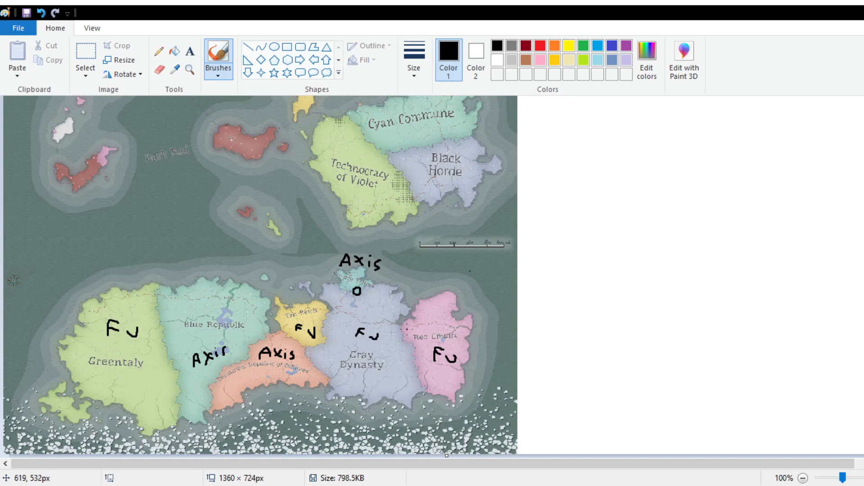
mouse_move(120, 338)
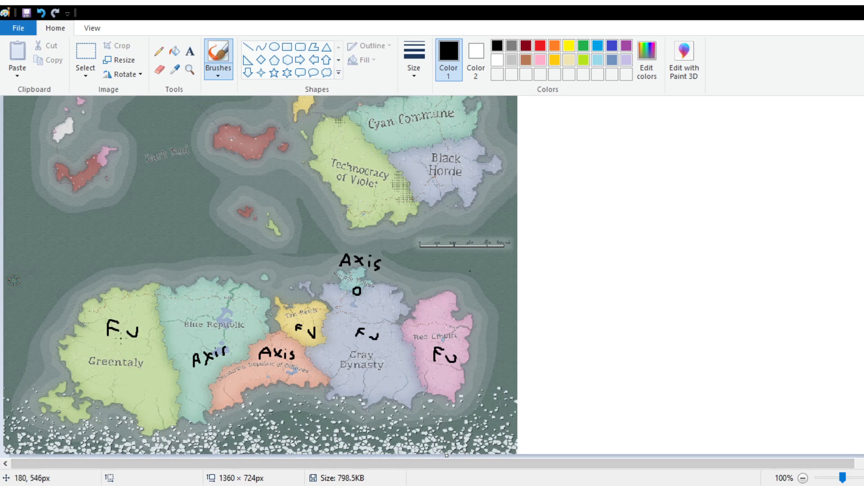
mouse_move(201, 286)
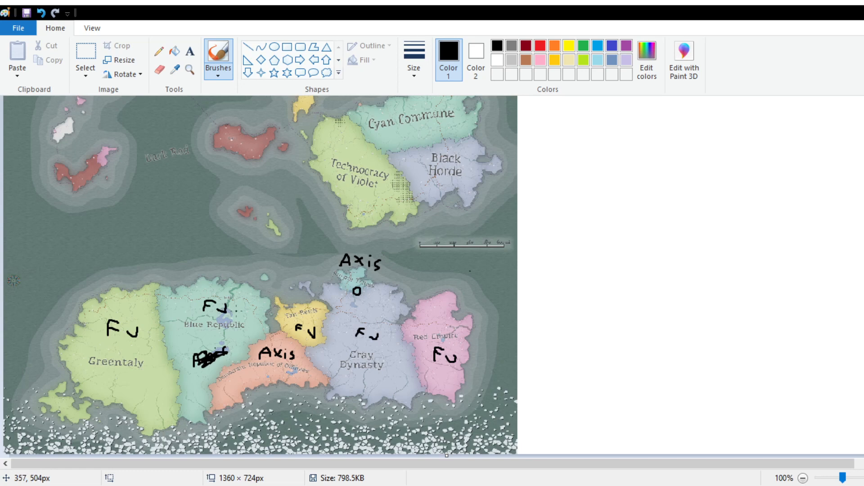
mouse_move(366, 309)
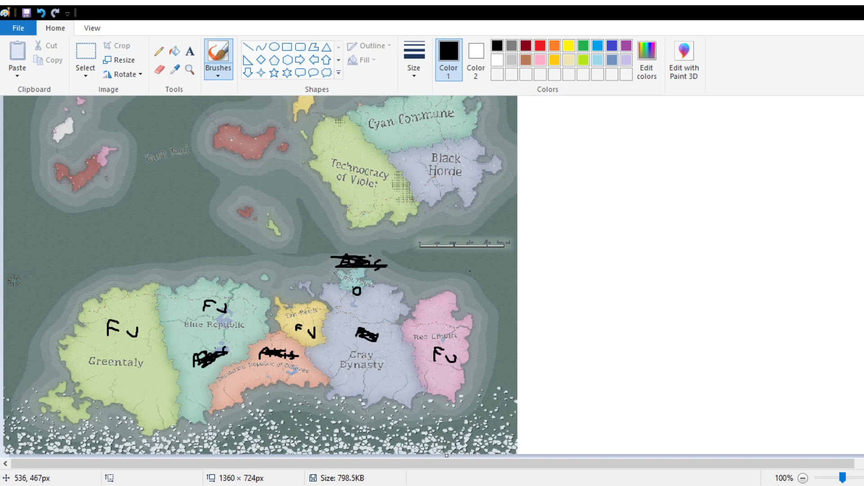
mouse_move(347, 285)
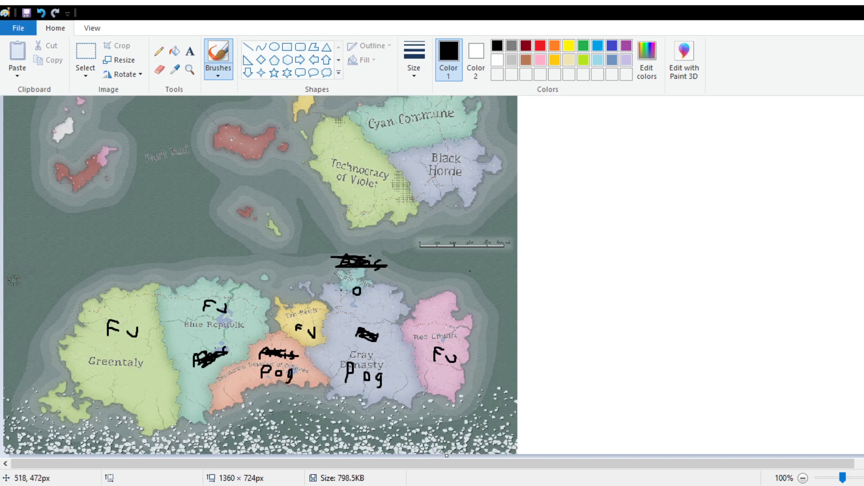
Write black Pog labels on the southern nations and scribble out the FJ marks in the yellow and pink regions.
click(339, 290)
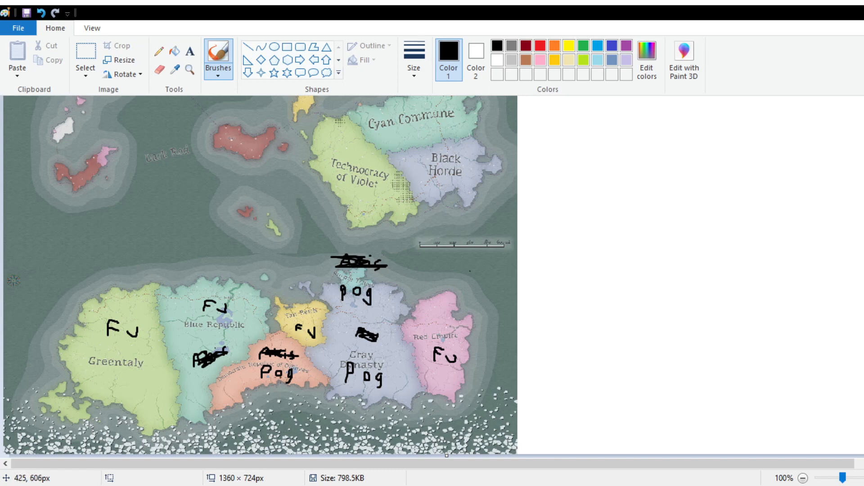
mouse_move(382, 259)
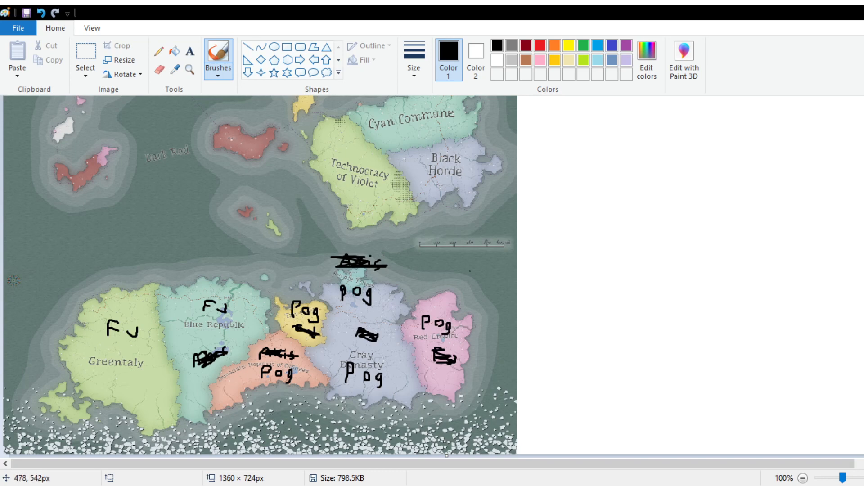
mouse_move(360, 215)
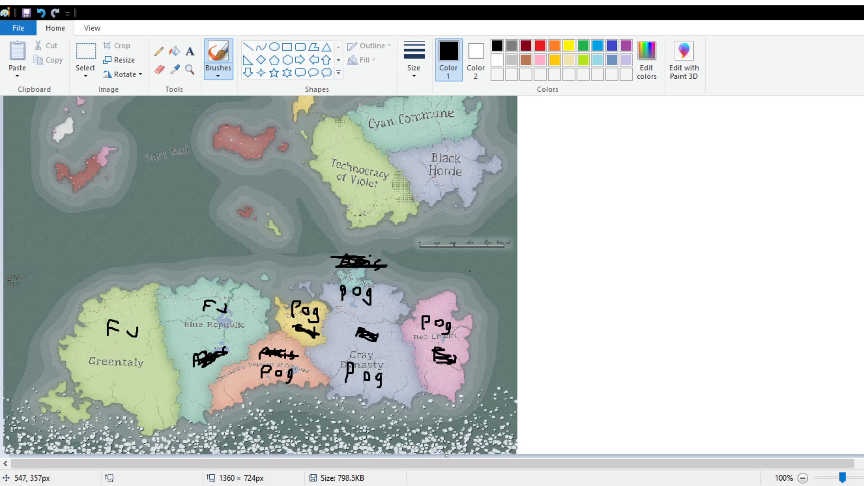
click(358, 207)
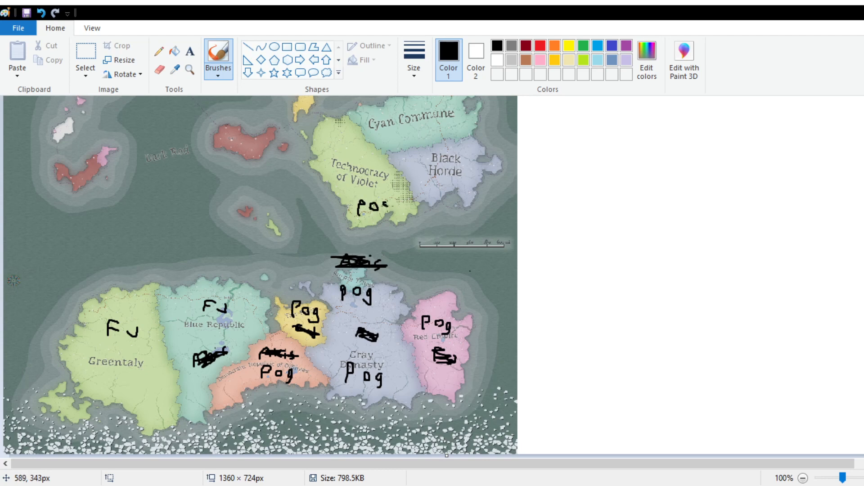
Scroll the map to reach the Technocracy region for the Pog label and the Greentaly and Blue Republic FJ marks.
scroll(up, 3)
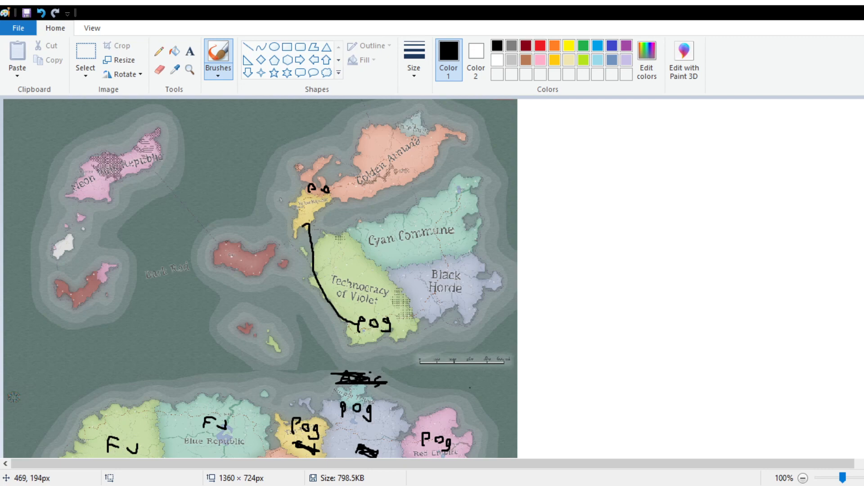
scroll(down, 3)
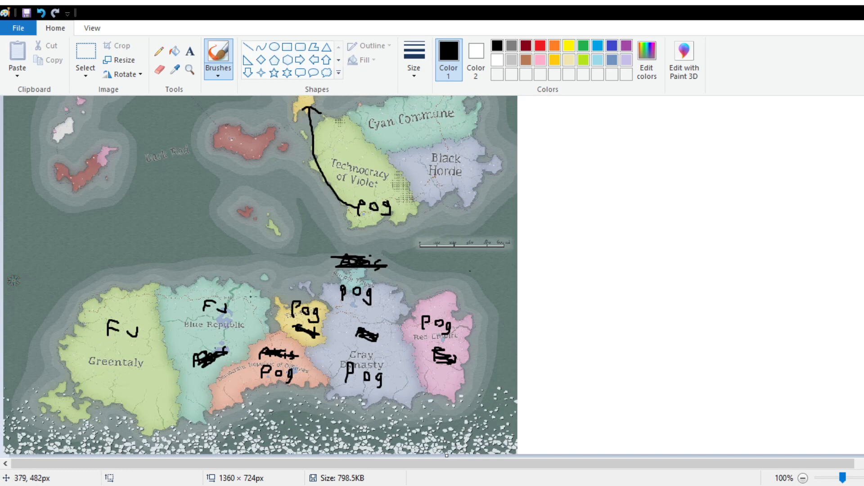
mouse_move(153, 267)
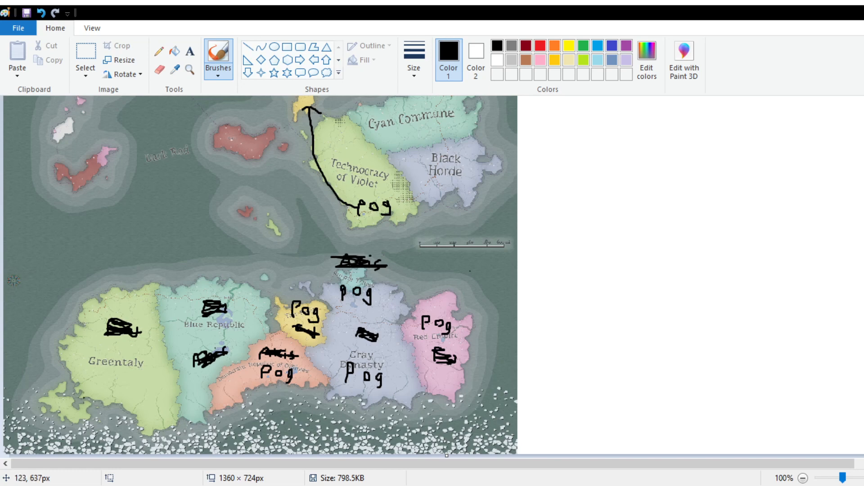
mouse_move(240, 221)
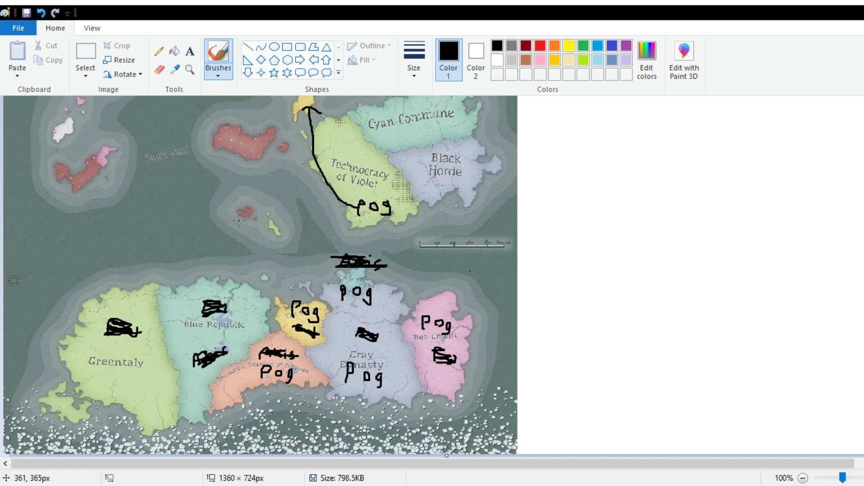
mouse_move(102, 388)
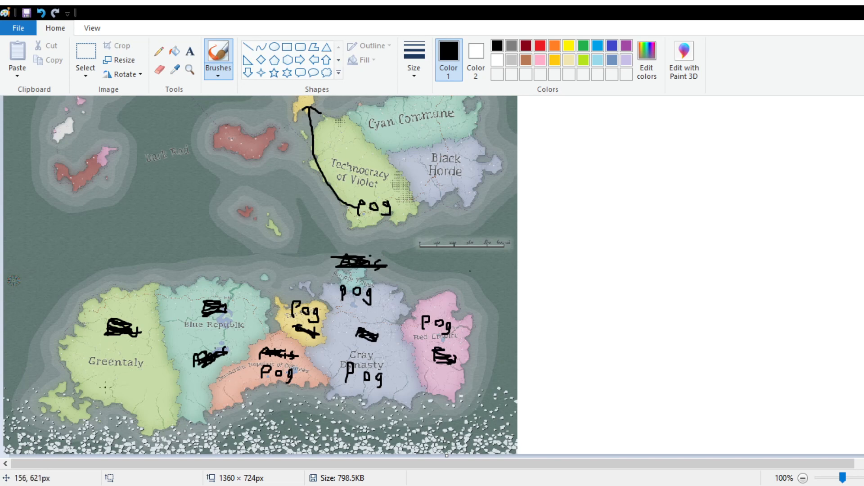
mouse_move(136, 323)
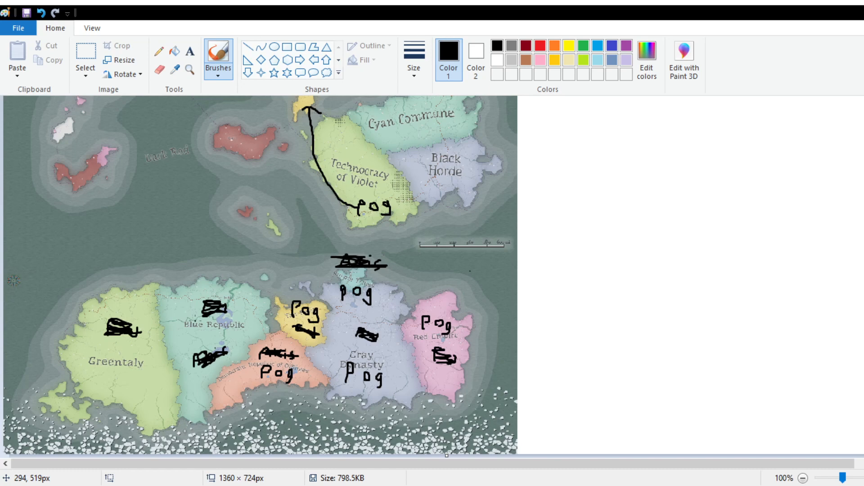
scroll(down, 3)
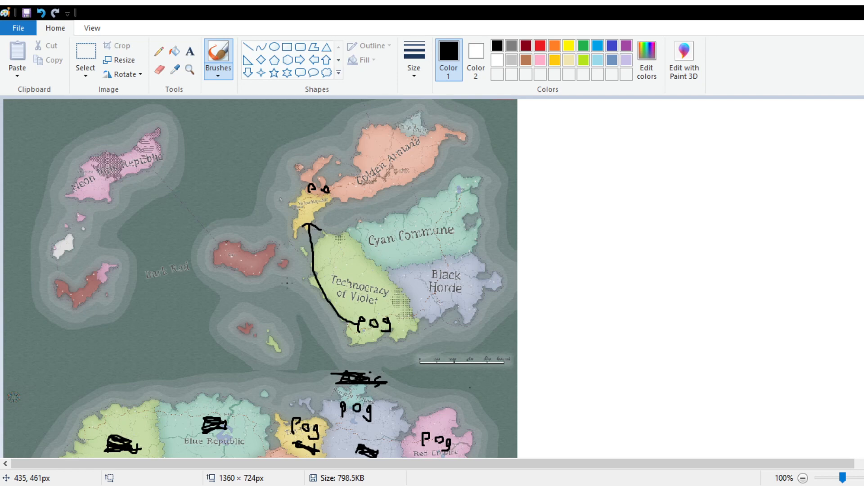
scroll(down, 3)
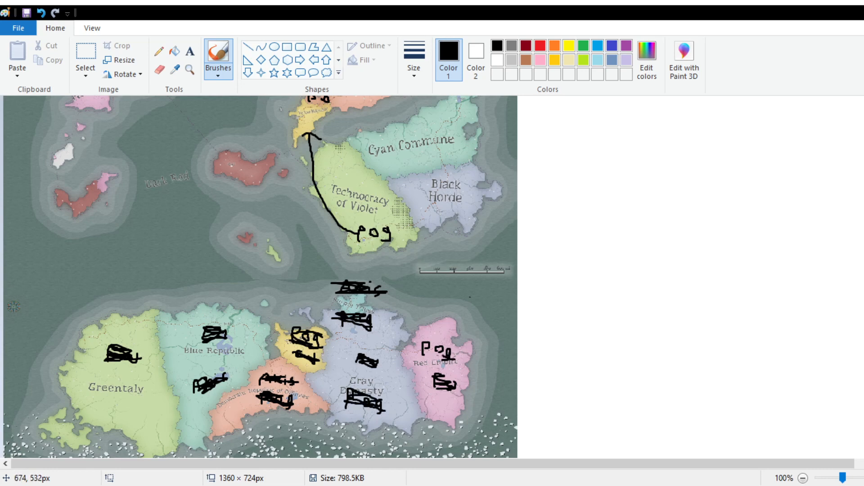
scroll(up, 3)
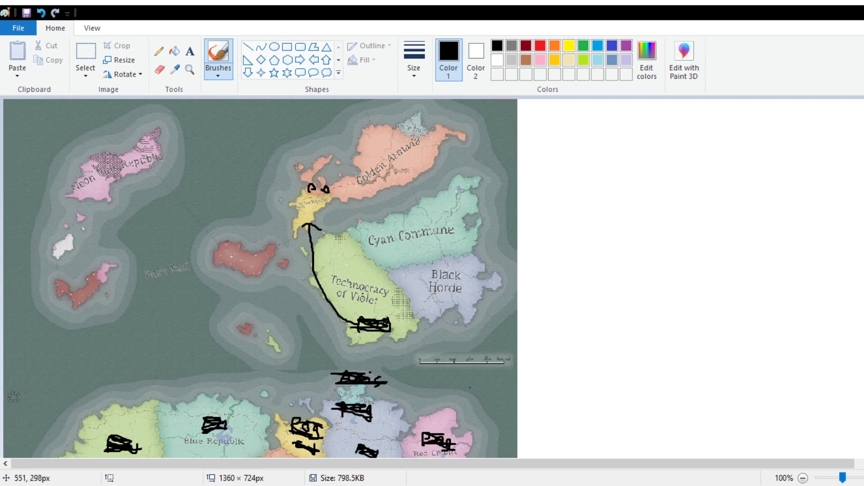
mouse_move(326, 214)
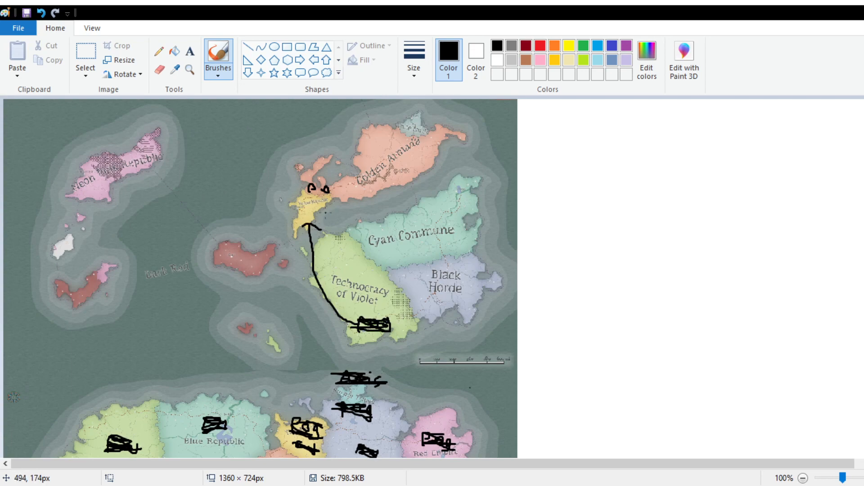
scroll(down, 3)
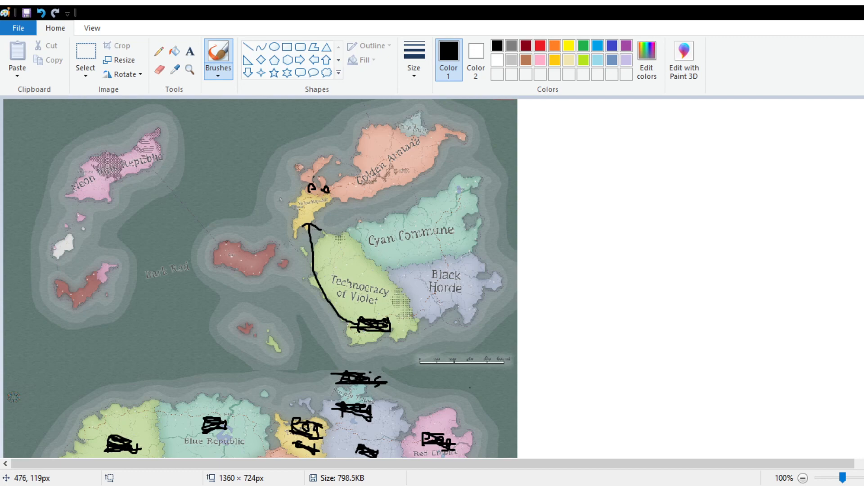
scroll(down, 3)
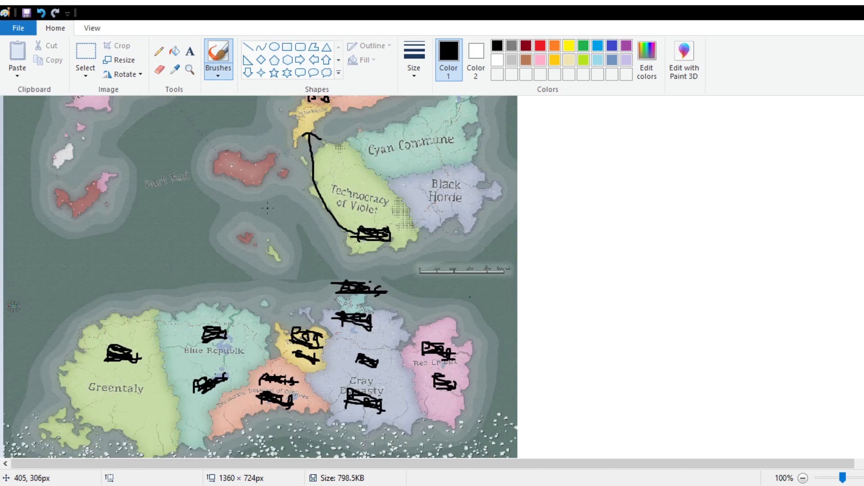
scroll(down, 3)
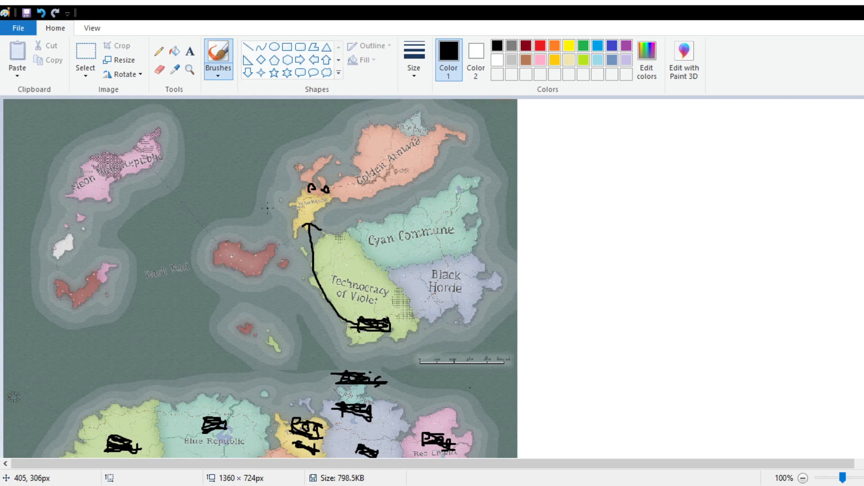
mouse_move(281, 208)
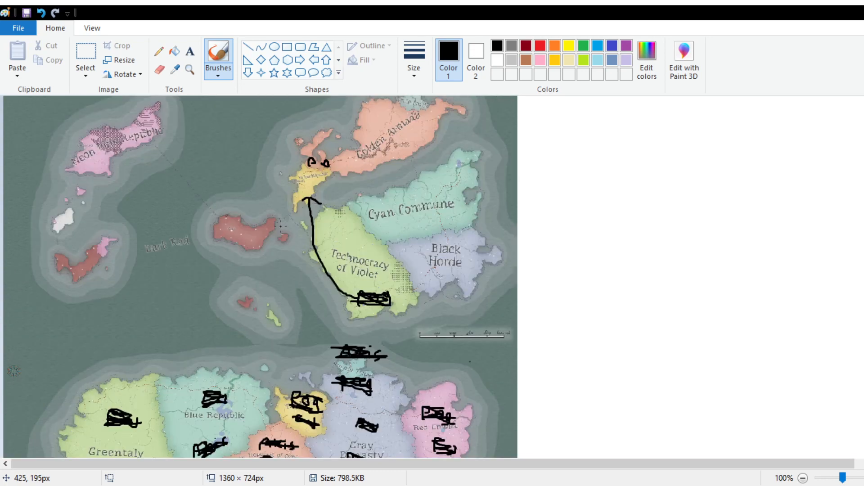
scroll(down, 3)
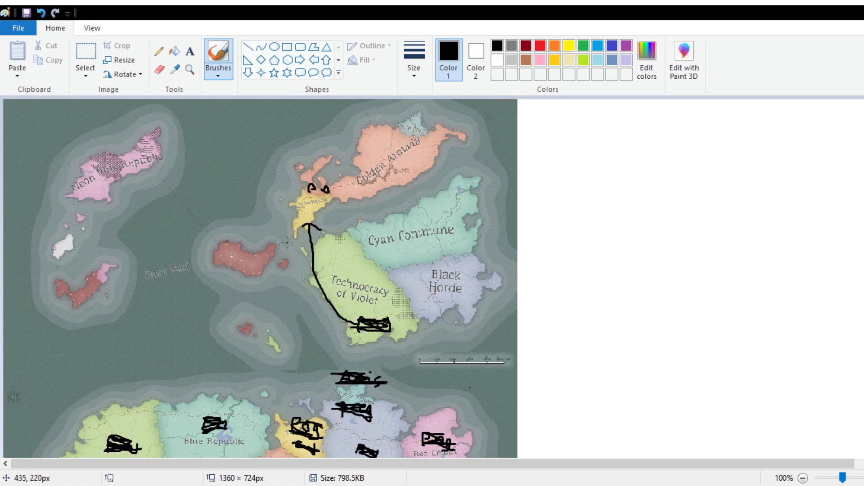
mouse_move(282, 241)
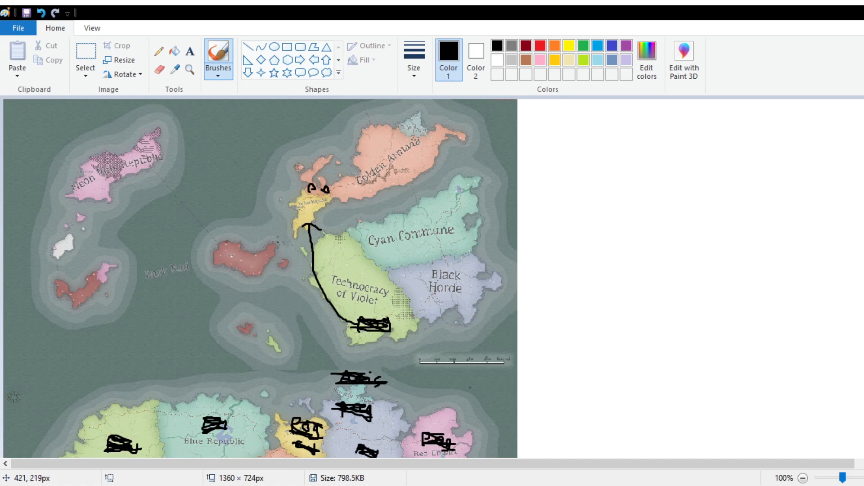
scroll(down, 3)
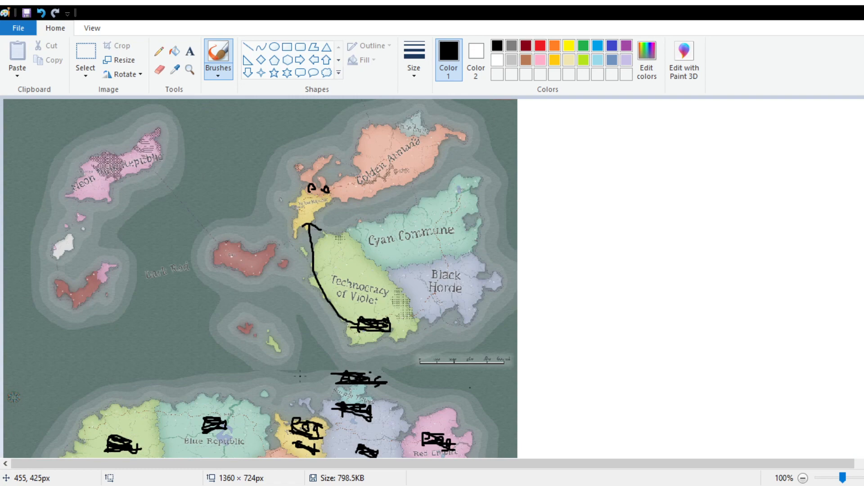
scroll(down, 3)
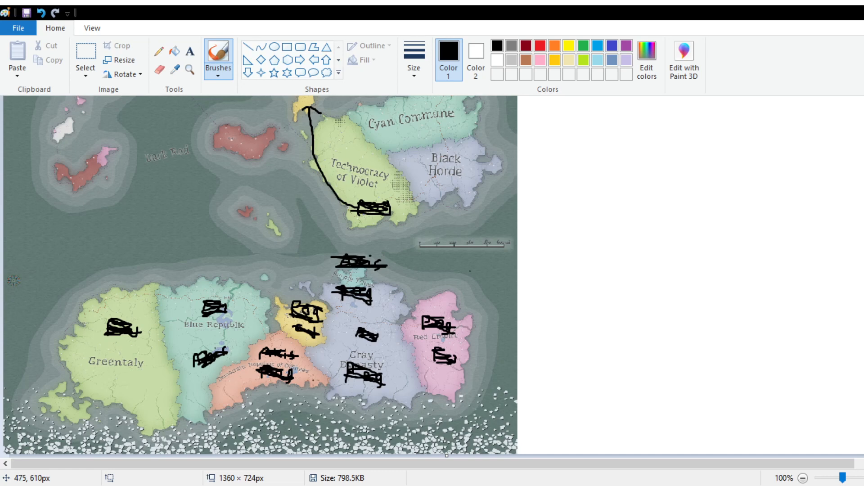
mouse_move(322, 380)
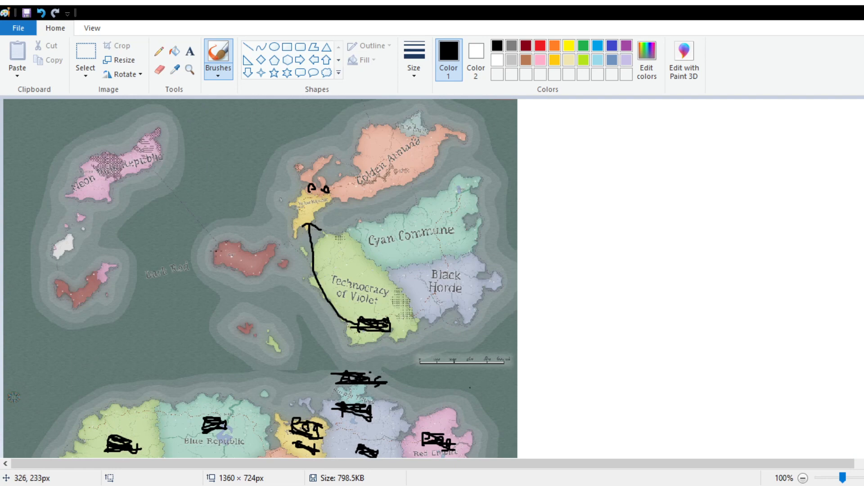
mouse_move(256, 254)
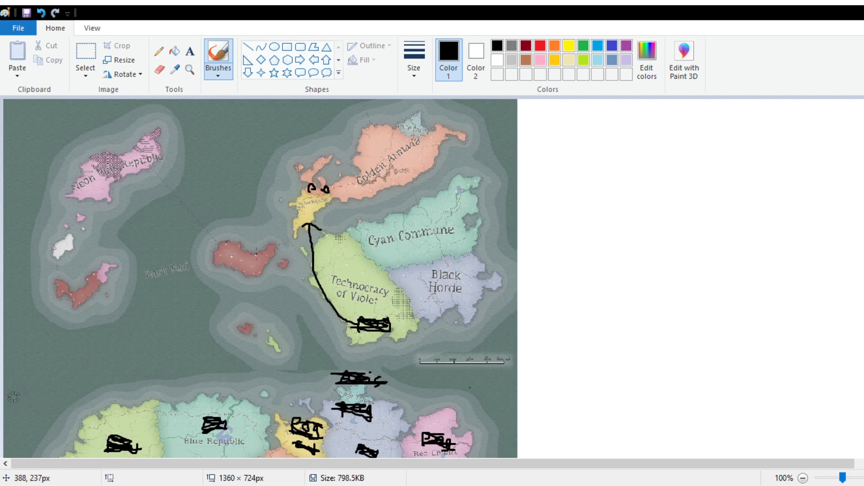
mouse_move(263, 257)
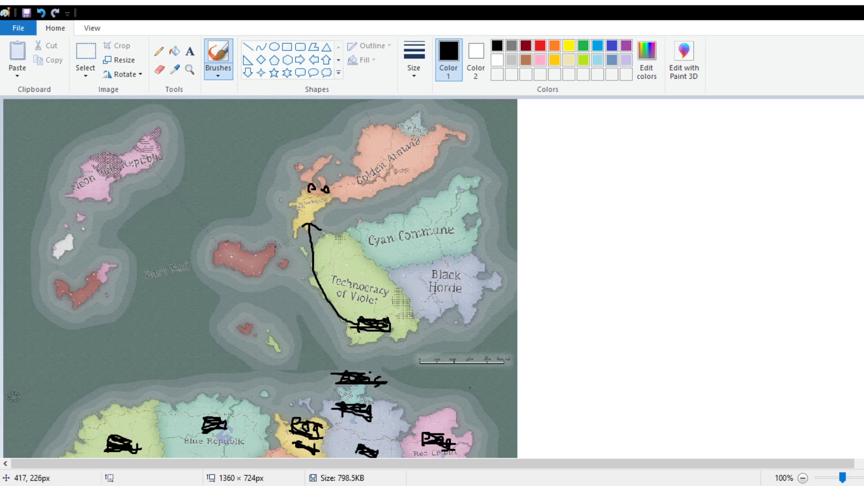
mouse_move(278, 254)
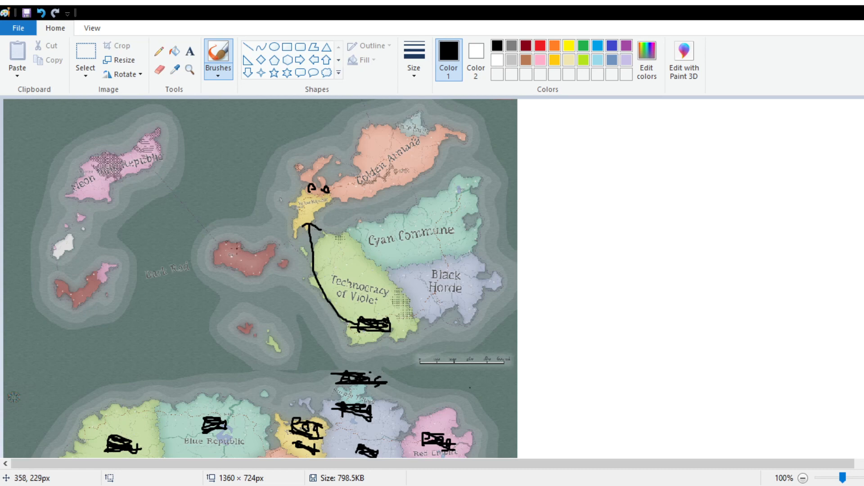
mouse_move(223, 261)
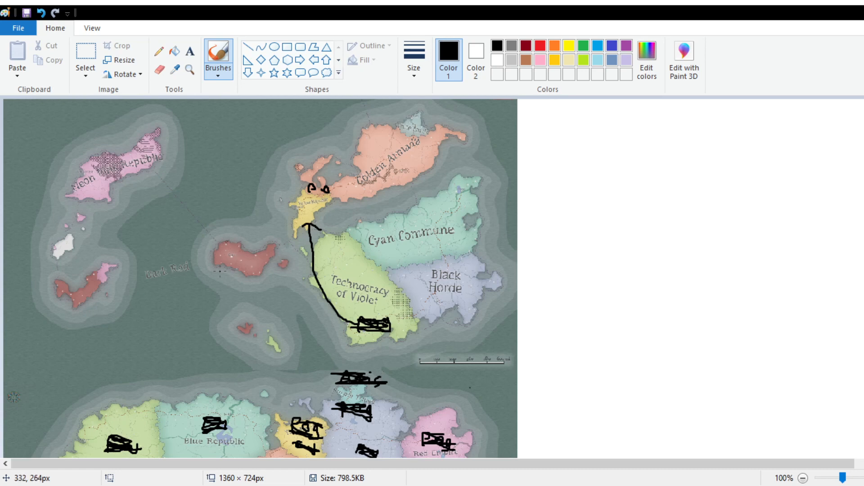
mouse_move(286, 260)
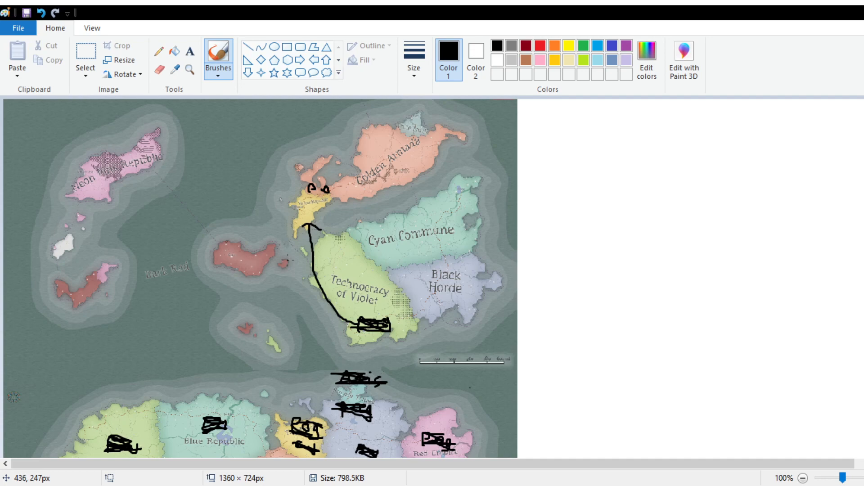
scroll(down, 3)
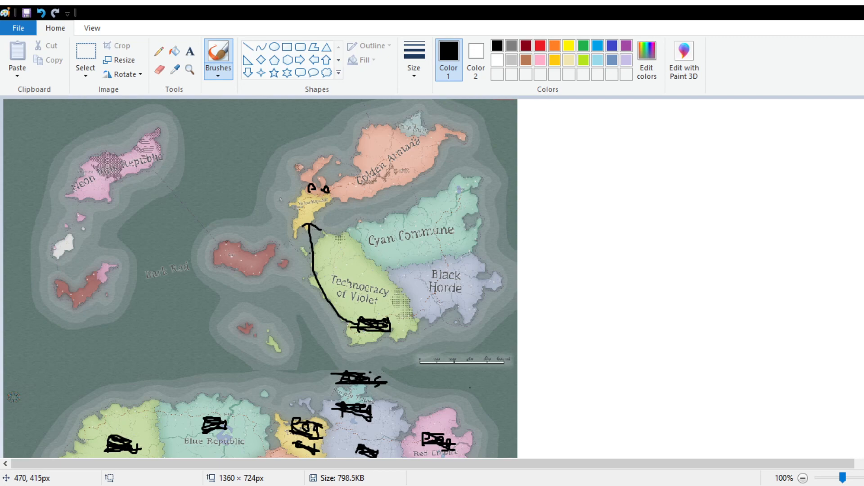
scroll(down, 3)
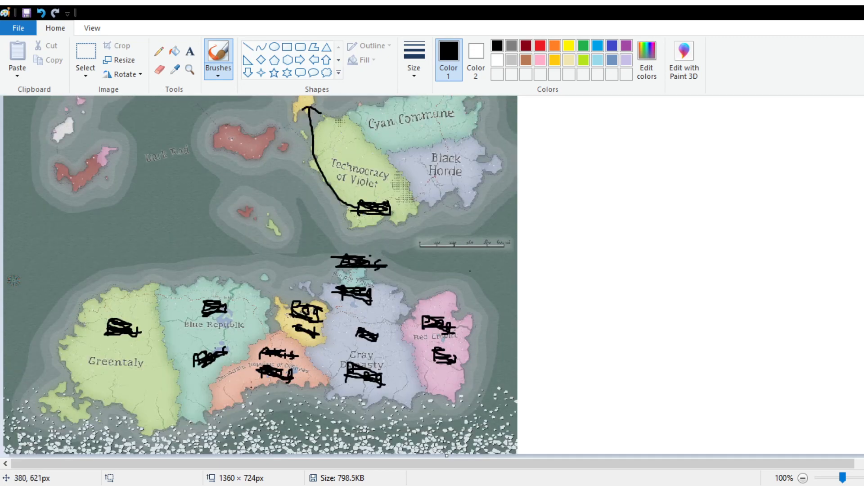
mouse_move(254, 264)
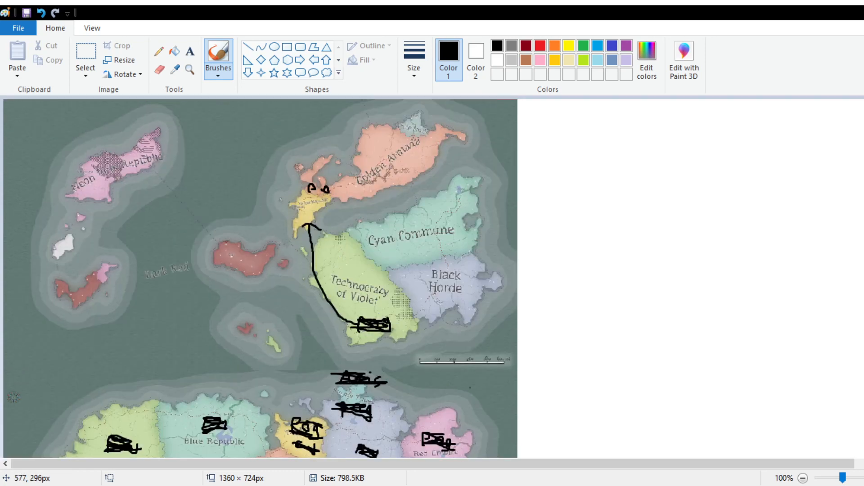
scroll(down, 3)
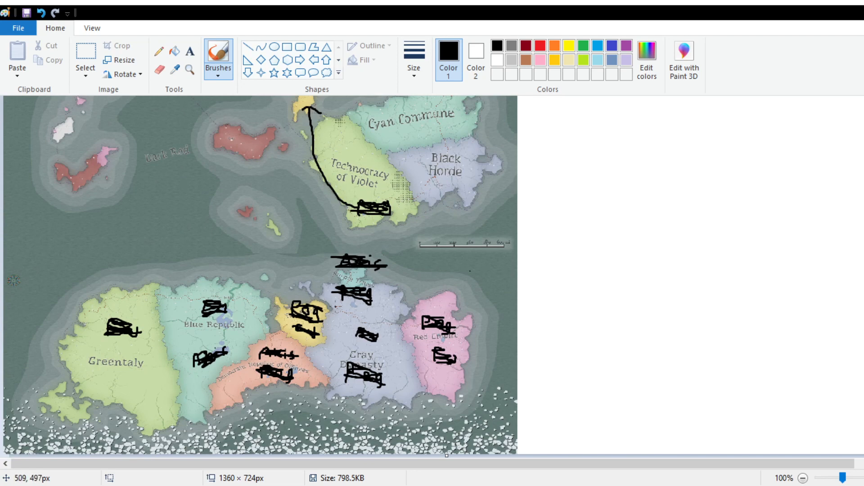
scroll(up, 3)
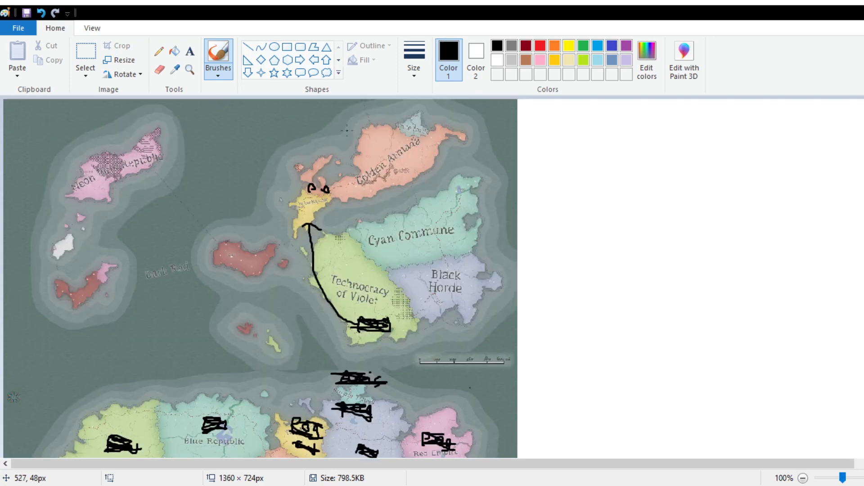
mouse_move(353, 141)
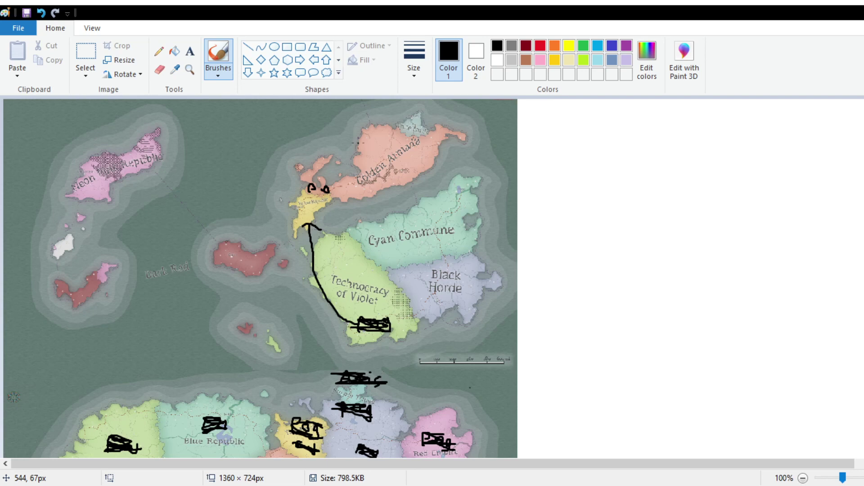
mouse_move(477, 106)
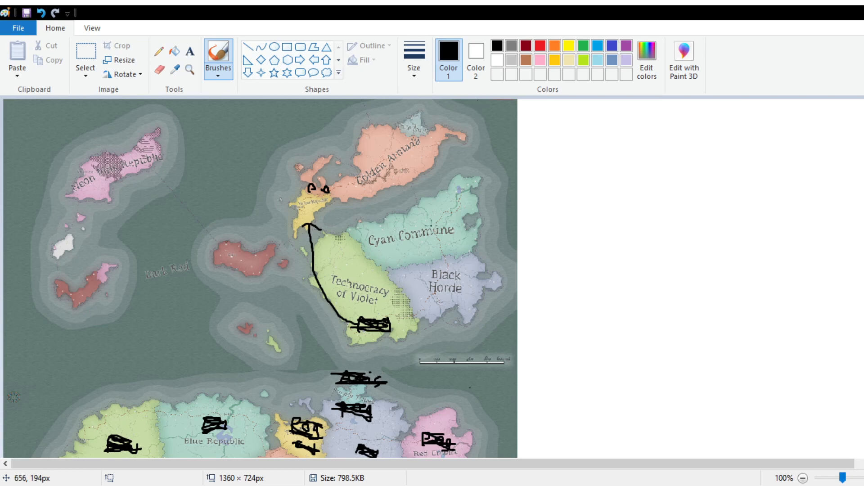
mouse_move(430, 224)
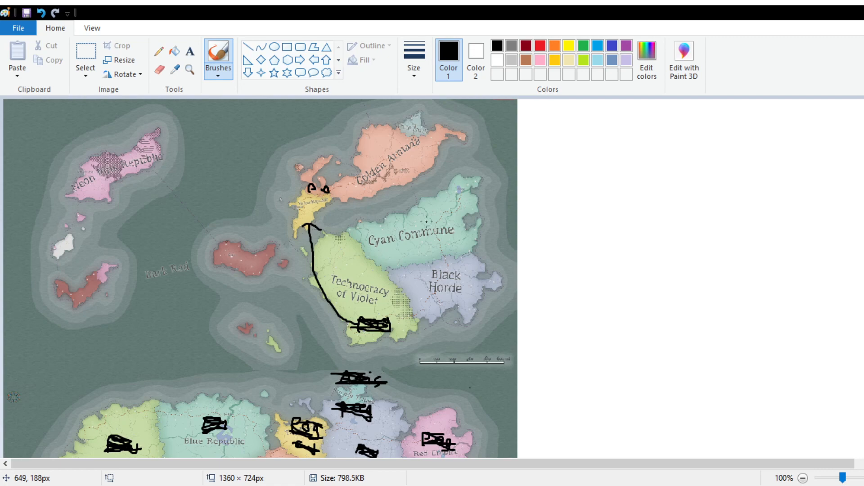
scroll(down, 3)
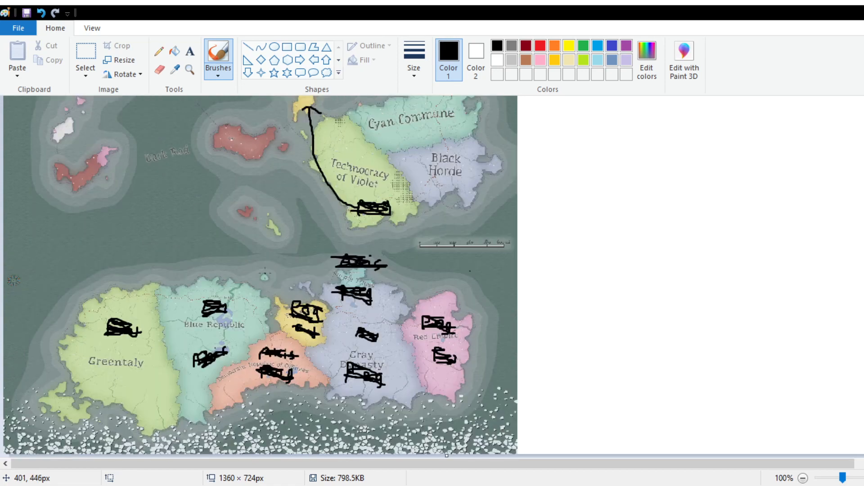
mouse_move(270, 276)
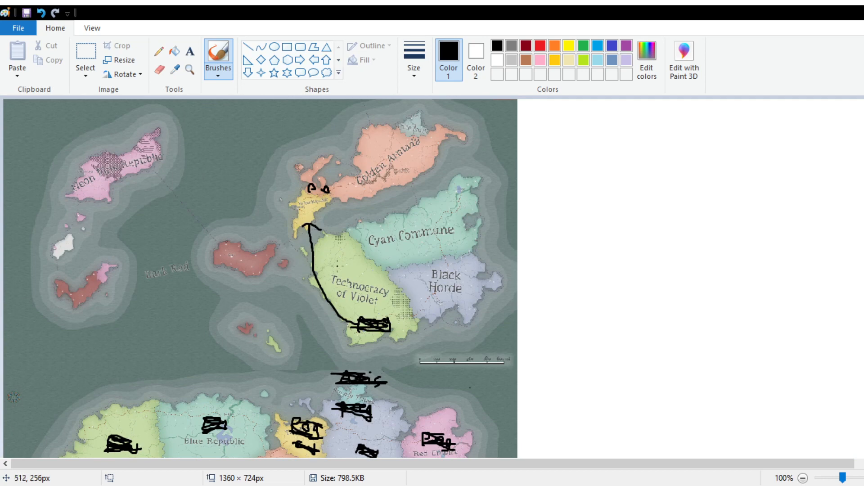
mouse_move(336, 263)
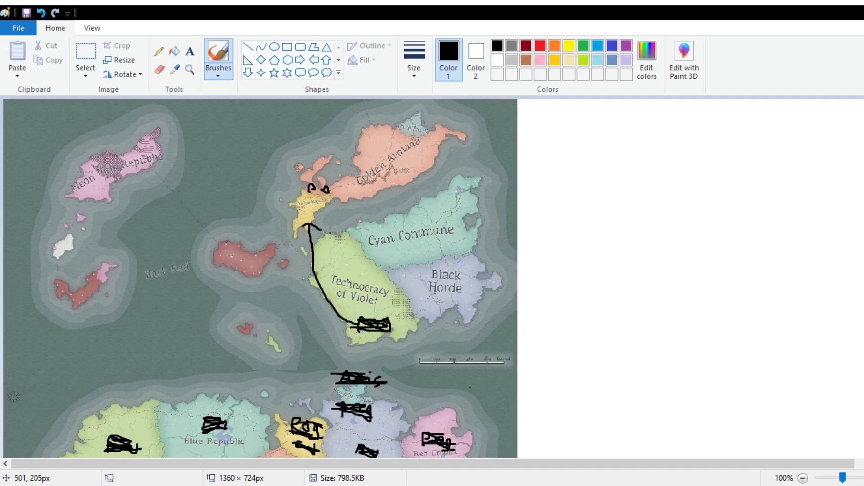
Paint one light green and one darker green stroke in the sea just above Greentaly.
scroll(down, 3)
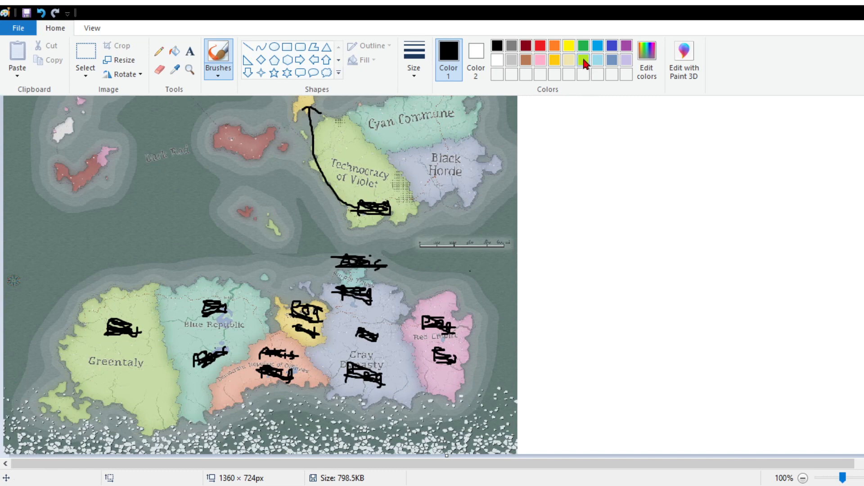
click(582, 51)
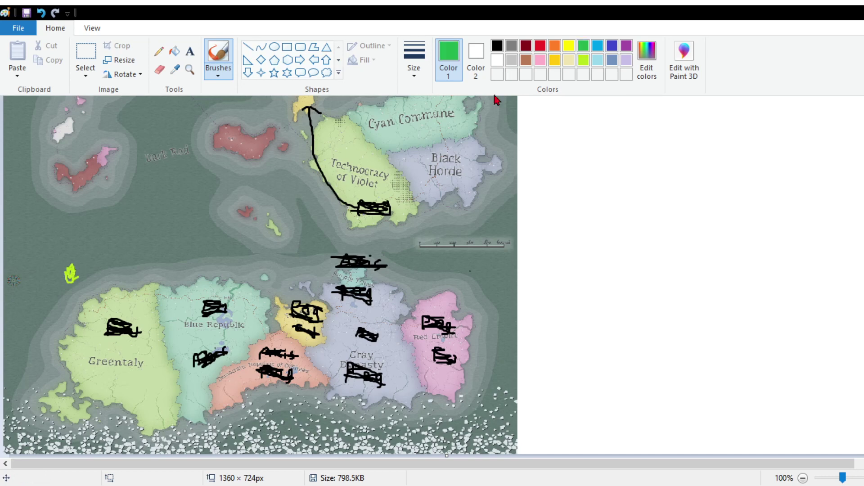
click(94, 265)
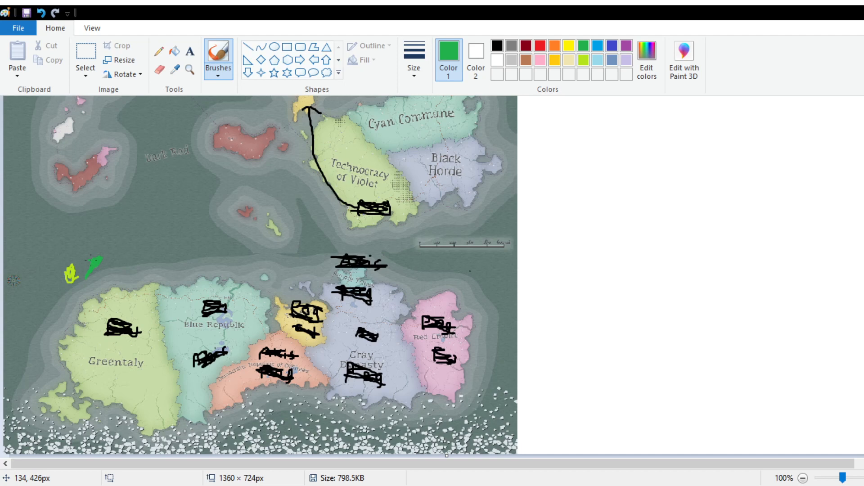
mouse_move(193, 386)
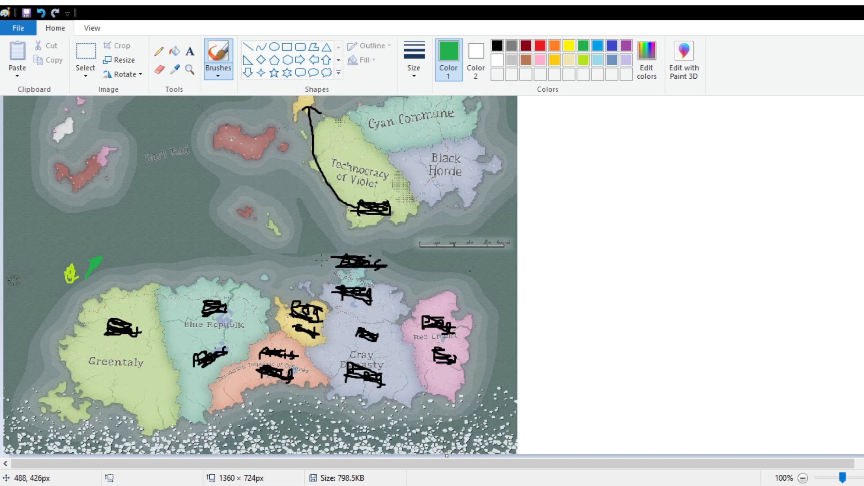
mouse_move(320, 256)
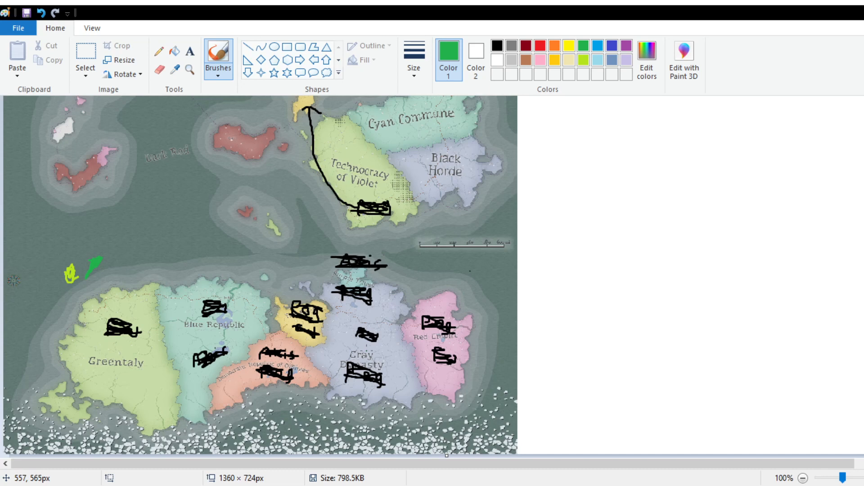
scroll(up, 3)
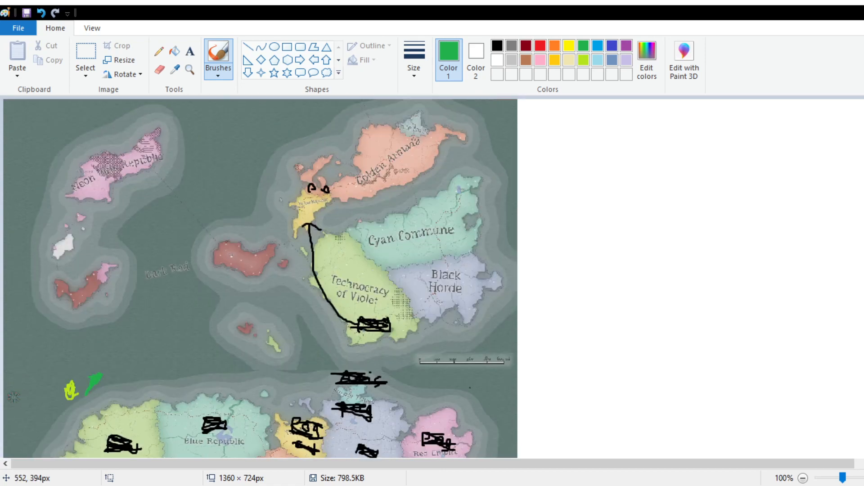
scroll(down, 3)
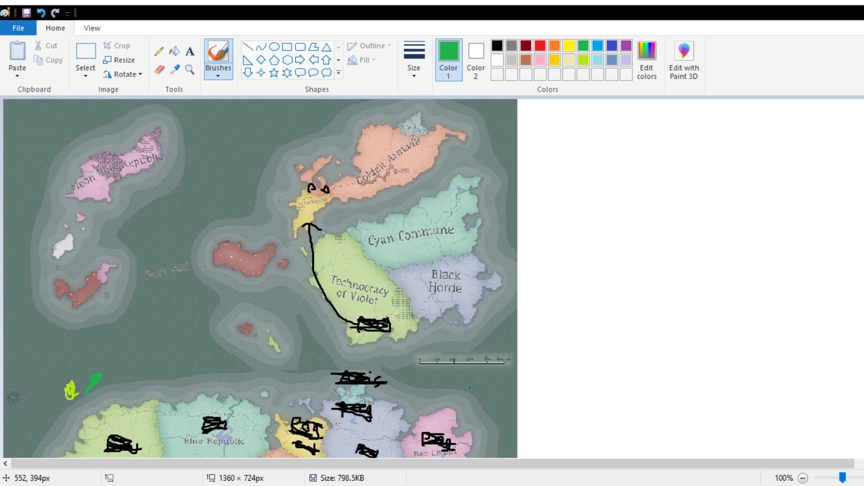
scroll(down, 3)
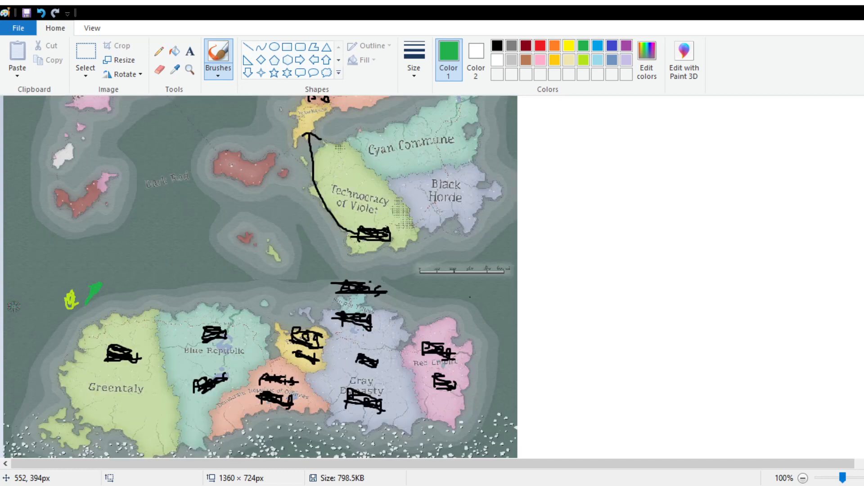
scroll(down, 3)
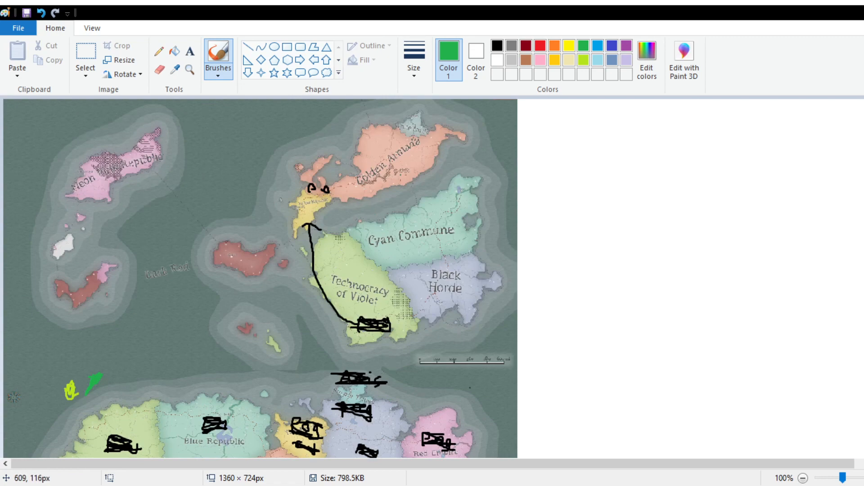
scroll(down, 3)
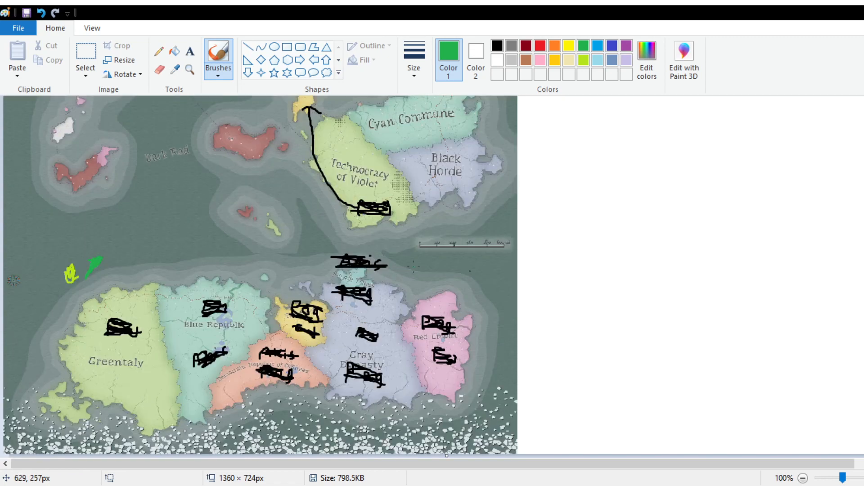